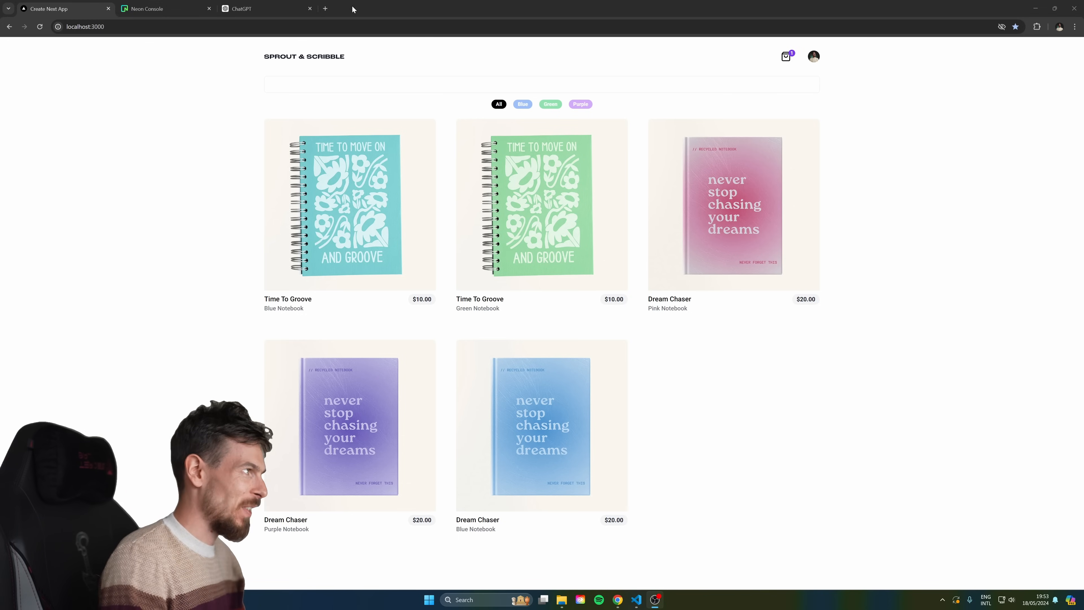
View the blue Time To Groove notebook's product page, which has no reviews yet
click(325, 9)
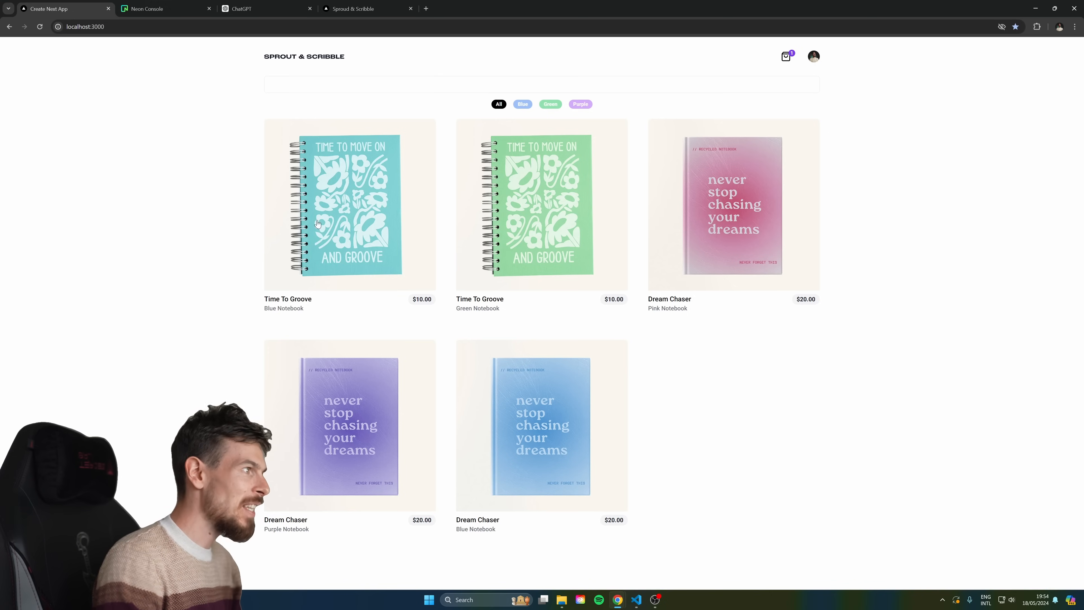
mouse_move(574, 238)
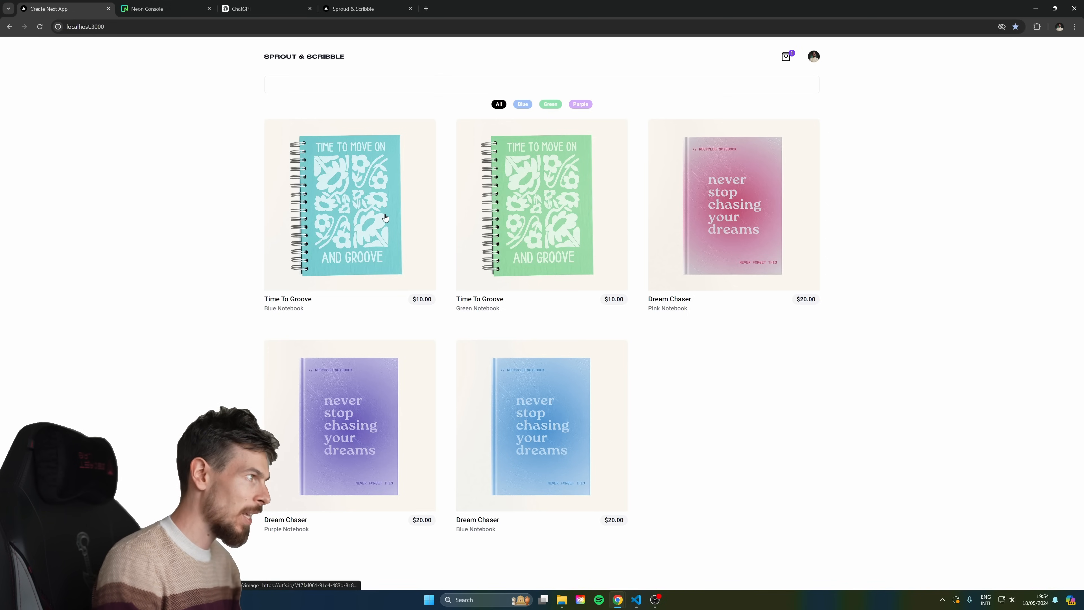
click(349, 206)
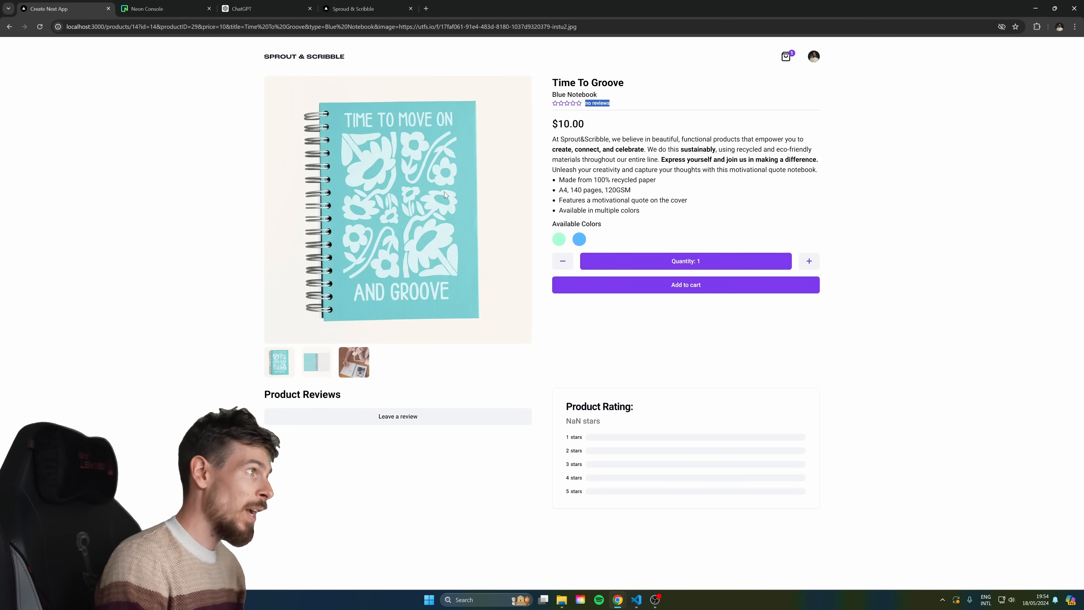
click(354, 362)
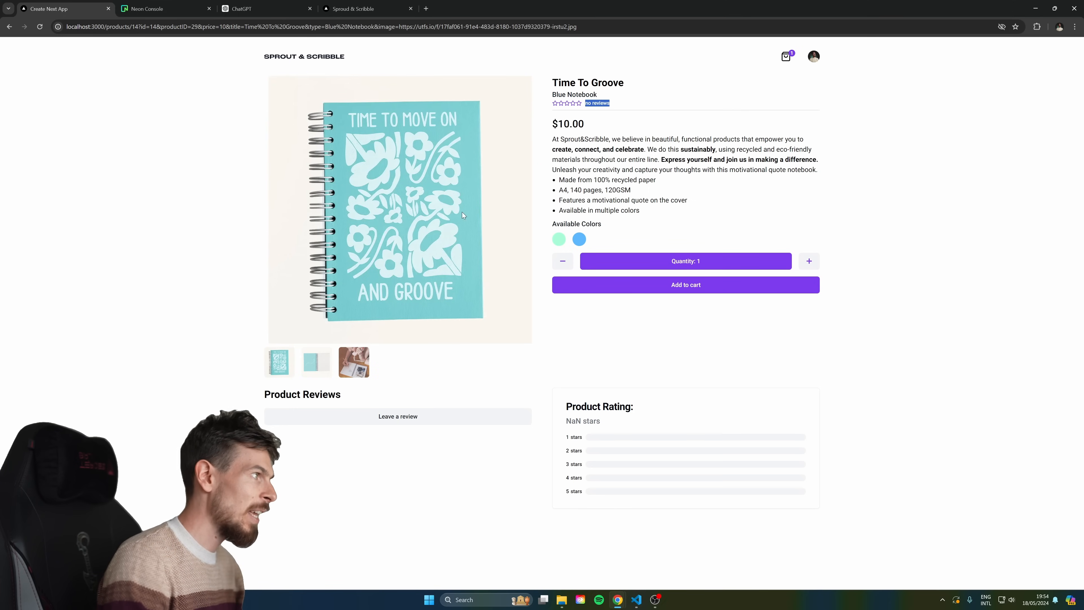
click(558, 239)
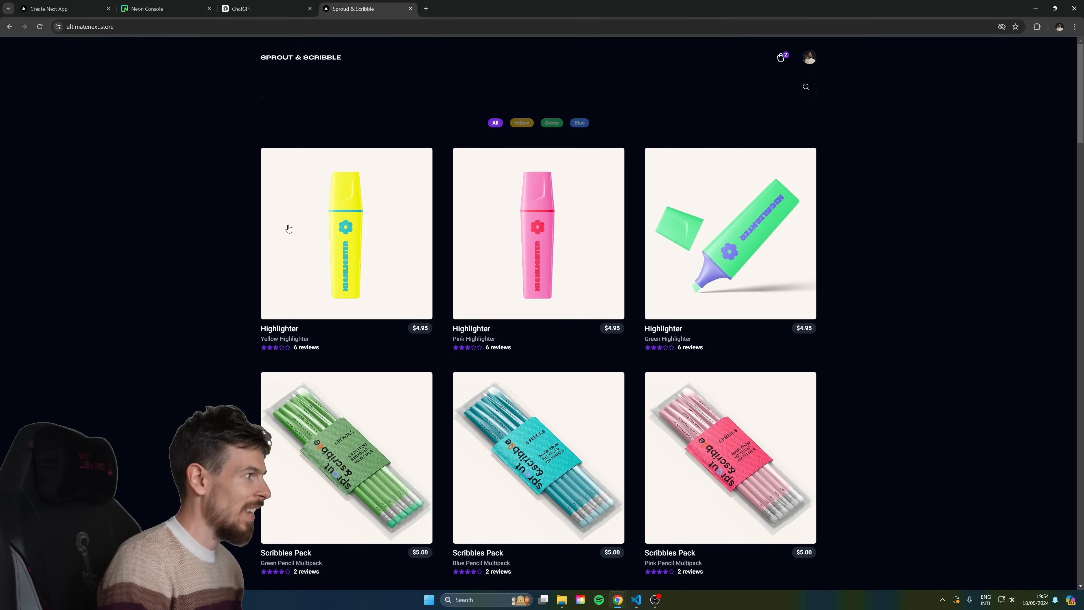
View the Yellow Highlighter page on the live store and its 6 reviews with a 3.3-star rating
click(345, 231)
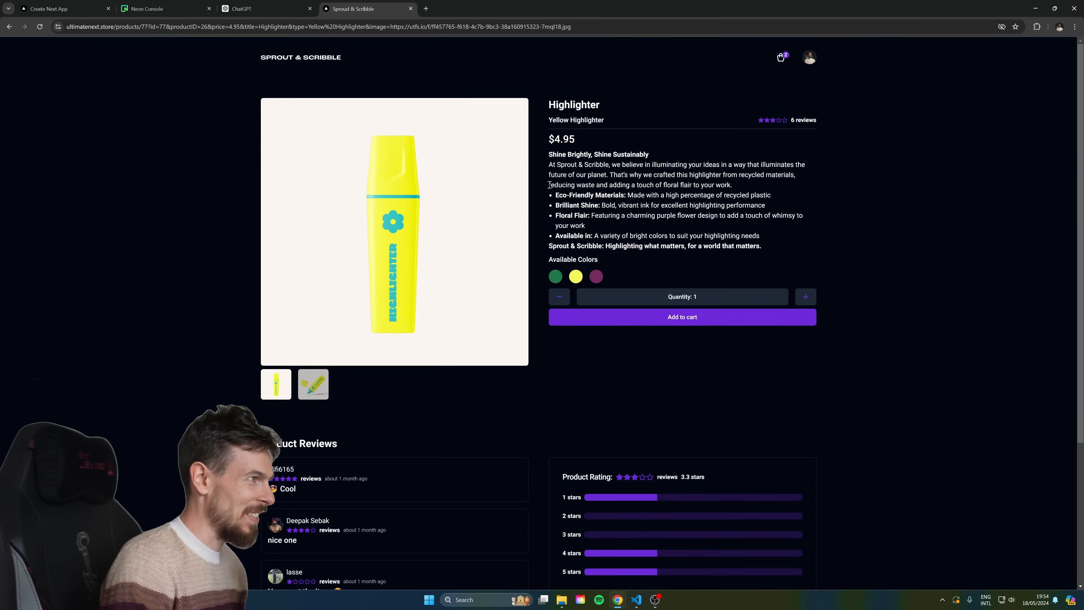
scroll(down, 3)
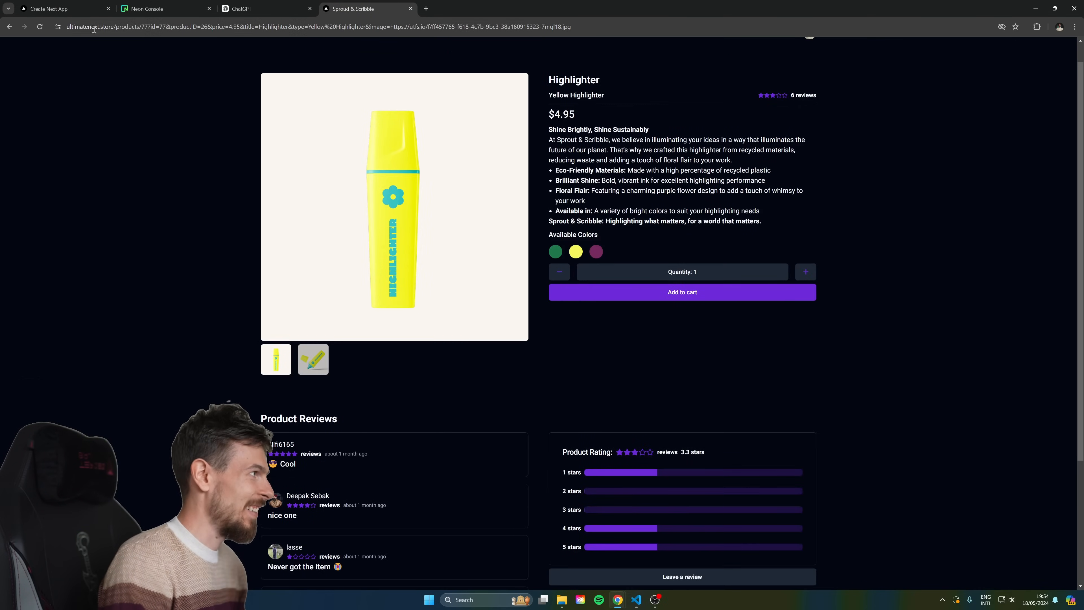
scroll(down, 3)
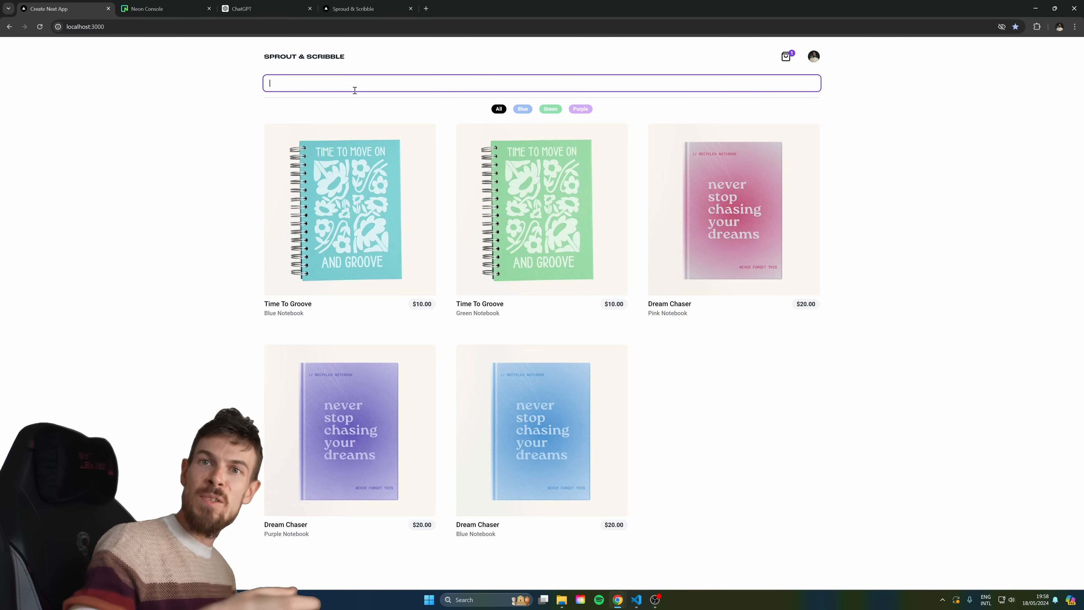
click(542, 210)
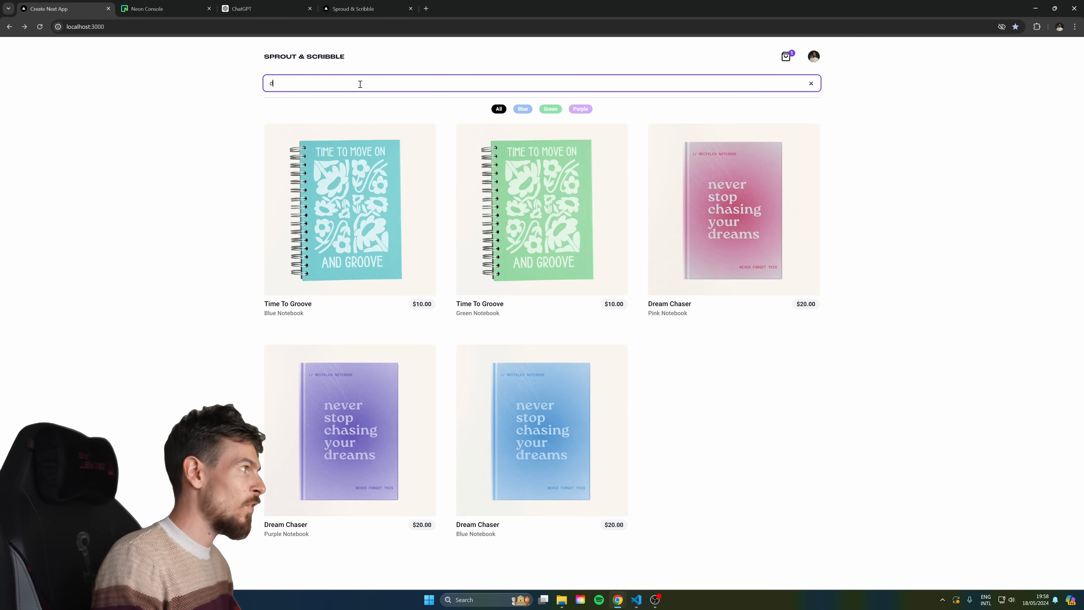
text(rea)
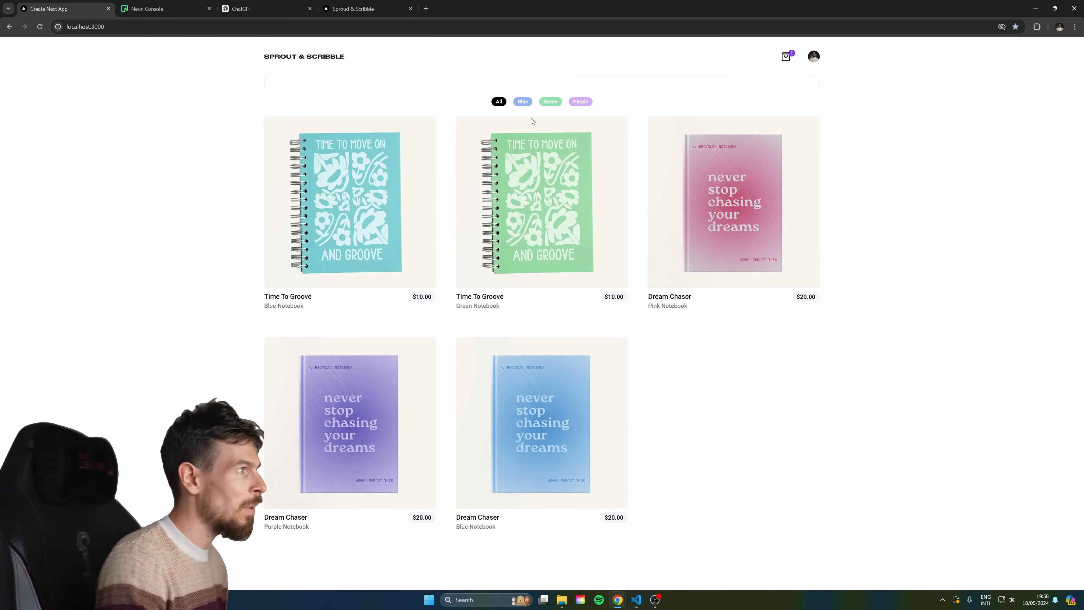
click(523, 102)
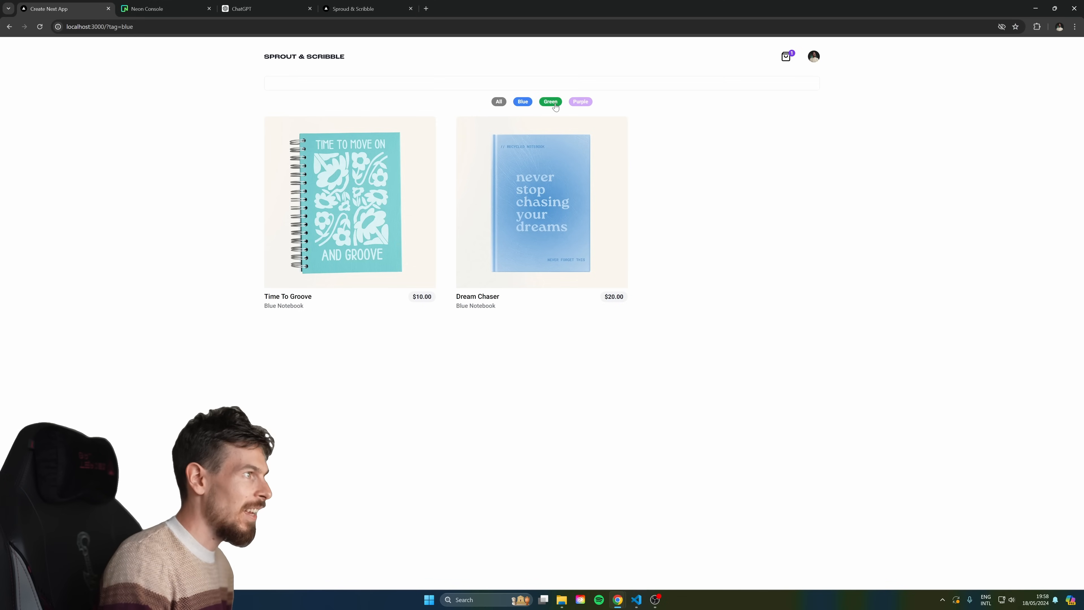
click(580, 102)
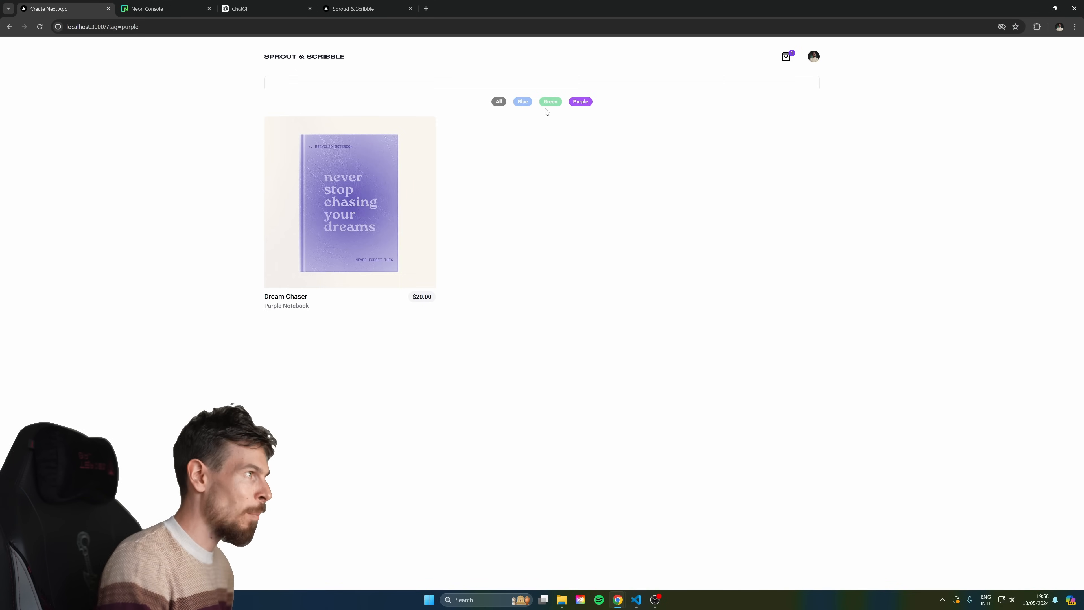
click(499, 102)
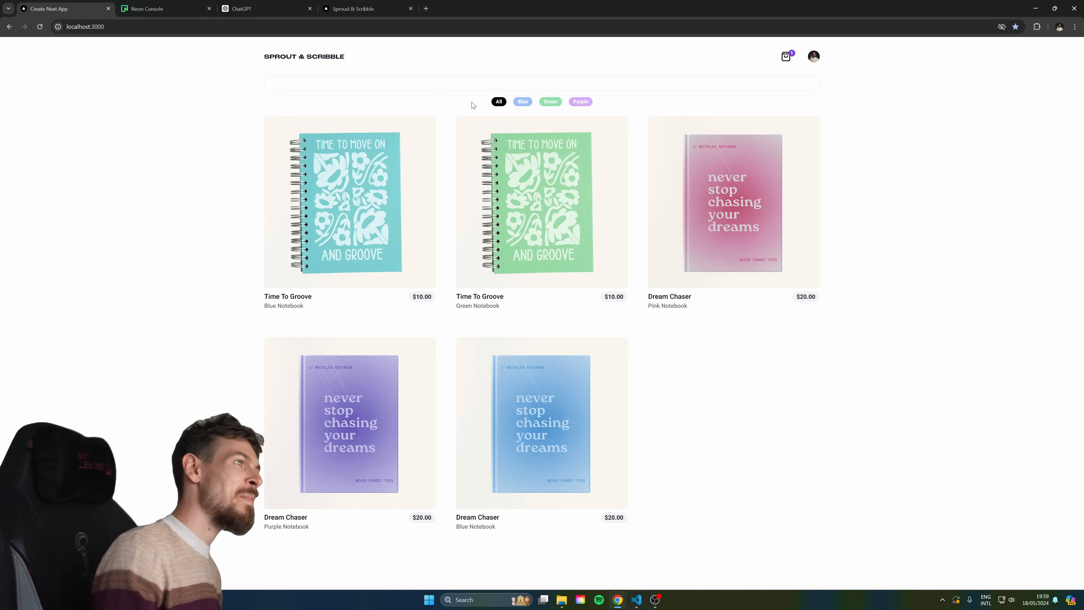
Toggle dark mode on and back off from the avatar menu, then go to account Settings
click(814, 56)
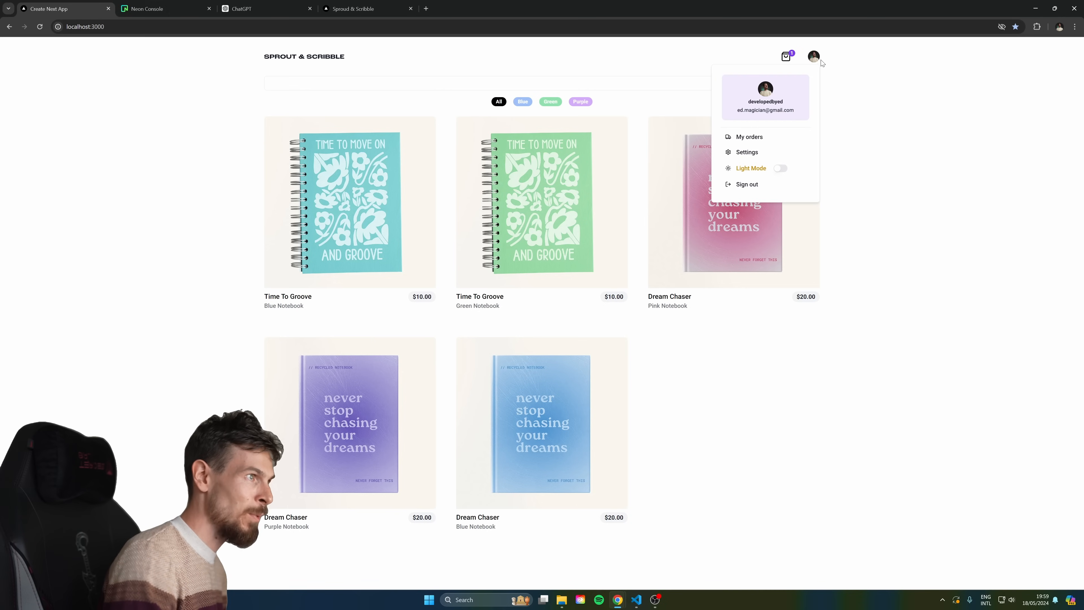
mouse_move(755, 136)
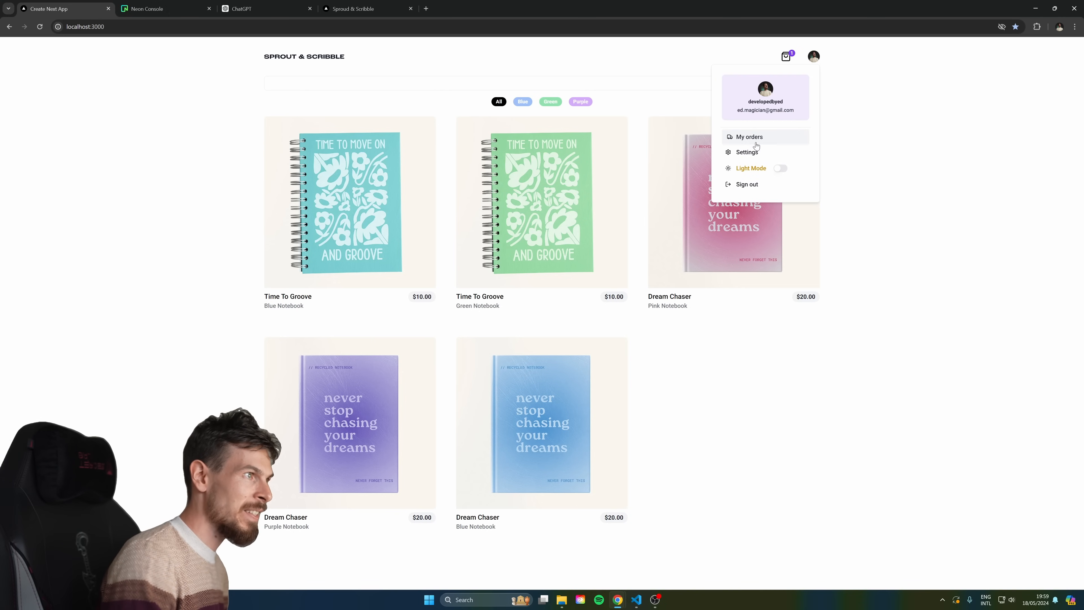
click(780, 169)
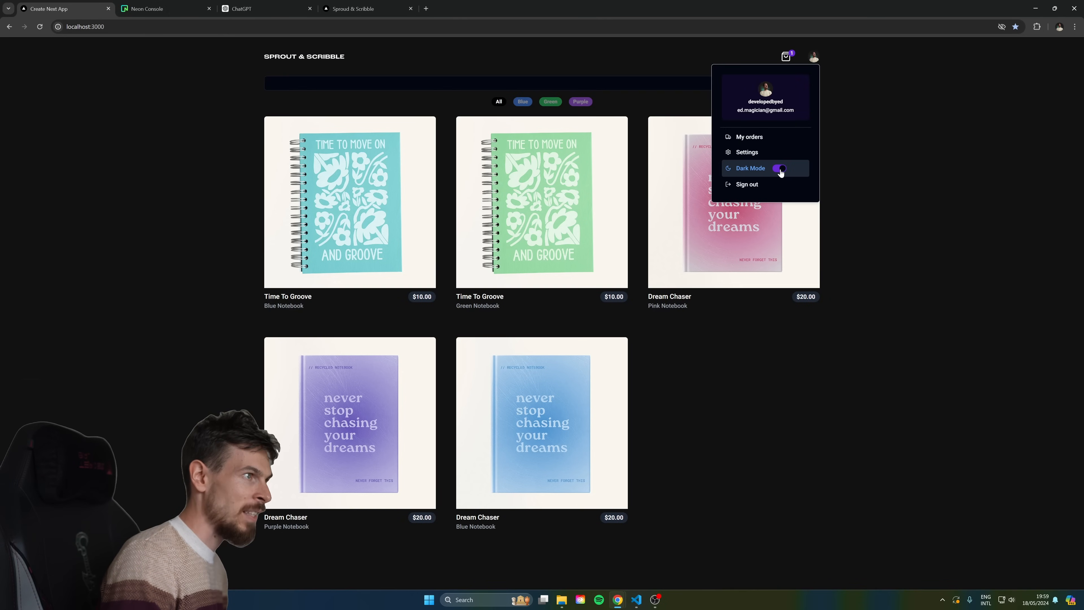
click(780, 168)
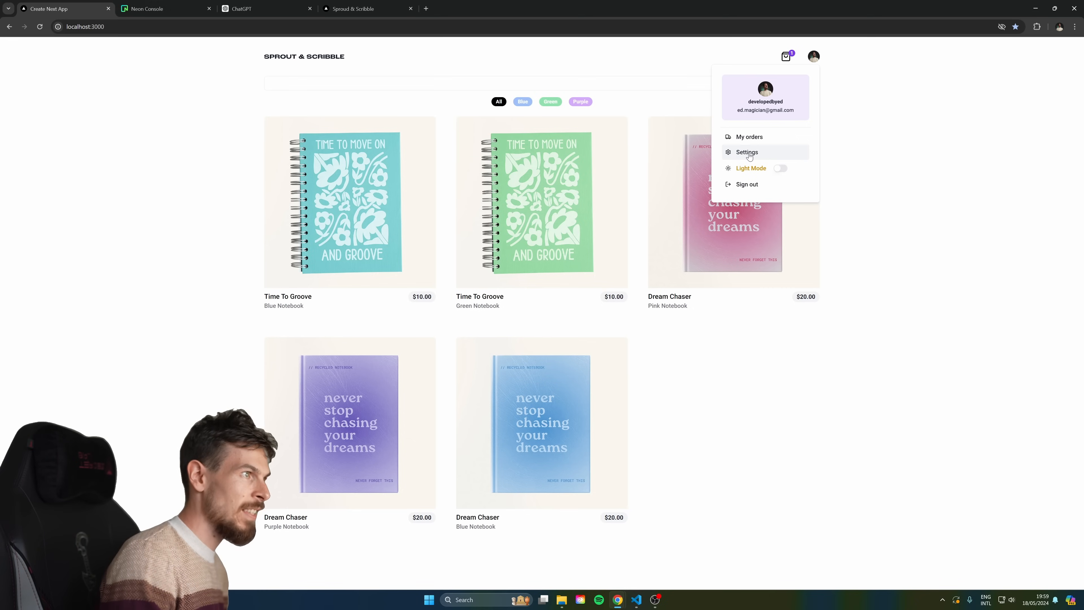
click(637, 68)
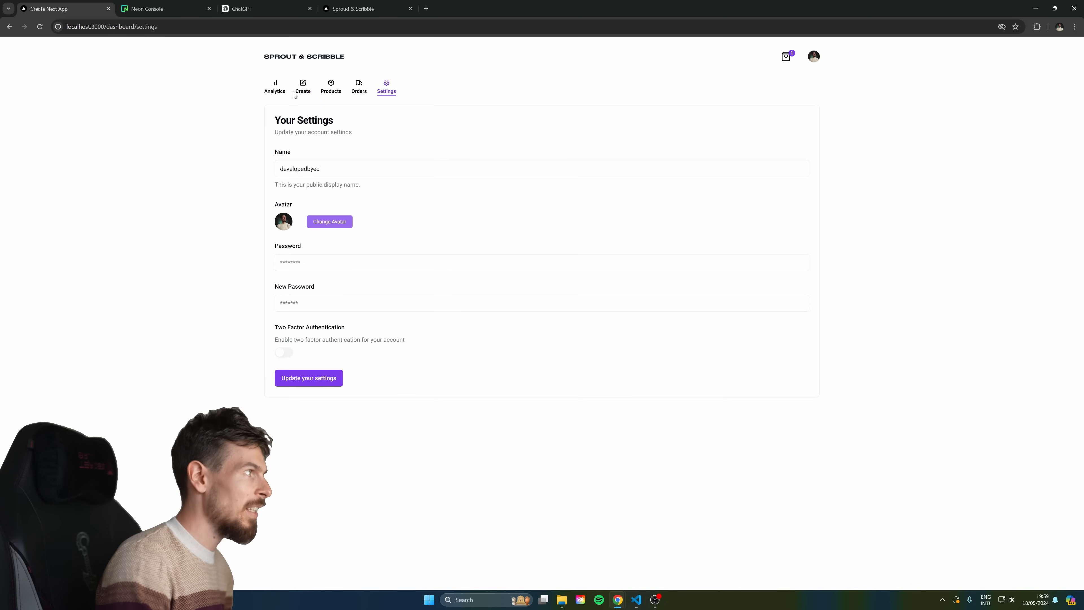
Create the Eco Pen product with a short bulleted description and a price of 24
click(302, 86)
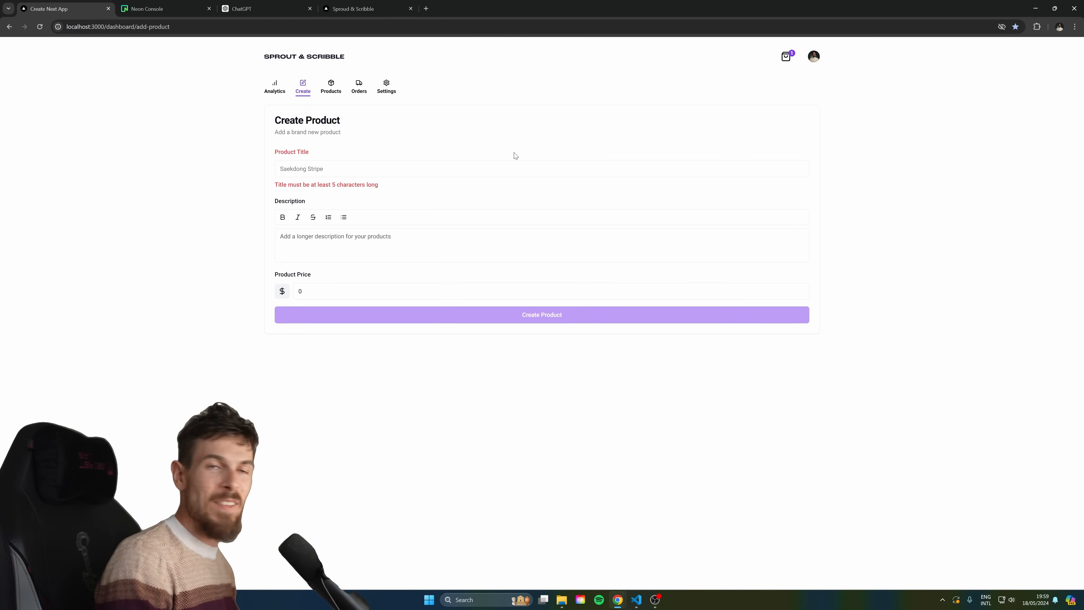
text(Eco Pen)
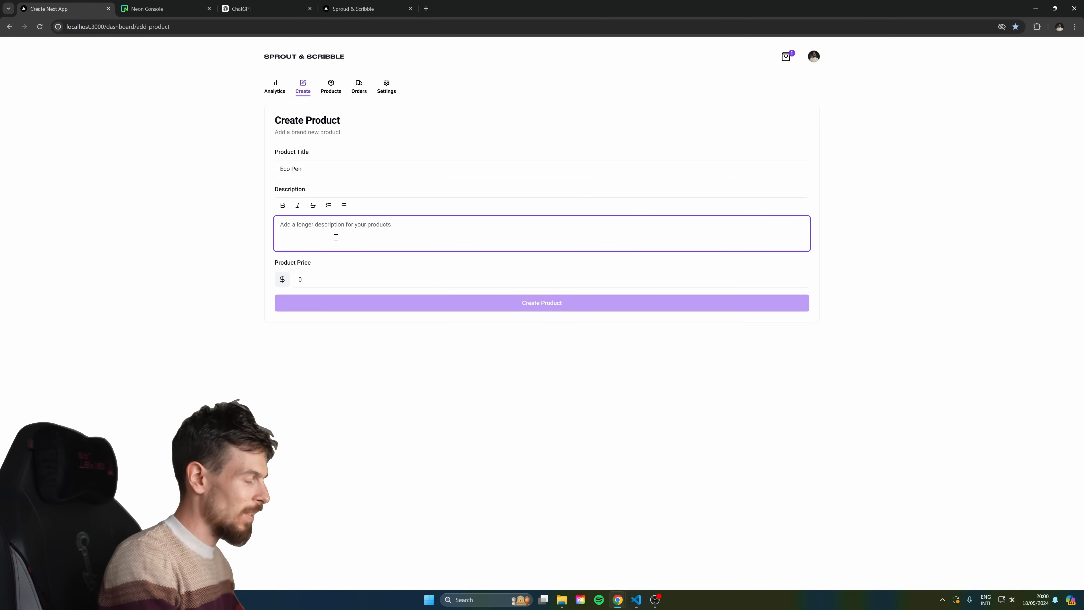
text(Hey therershiosdfh)
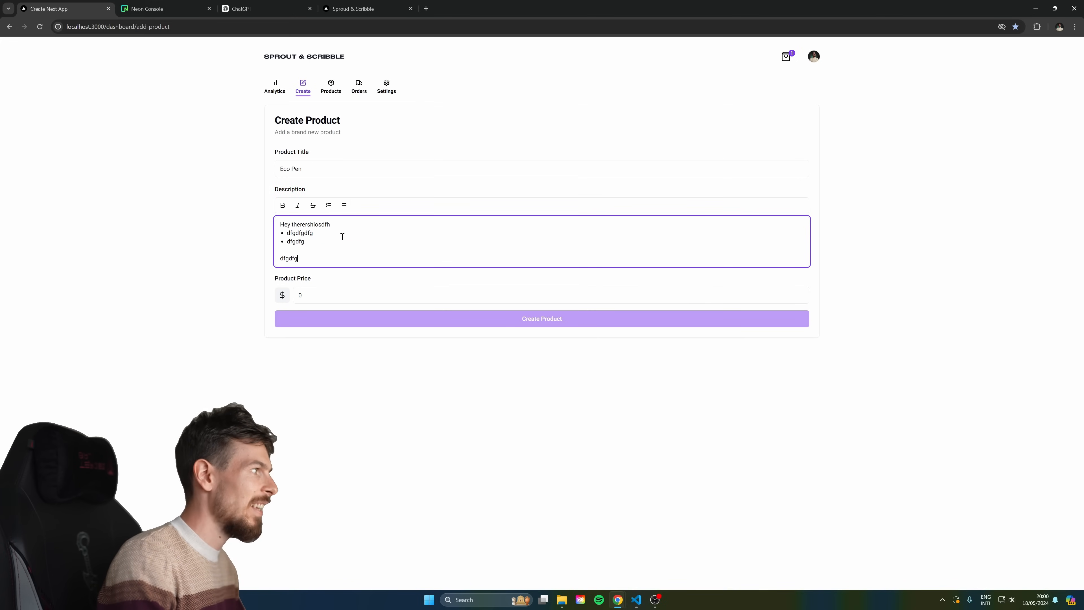
text(24)
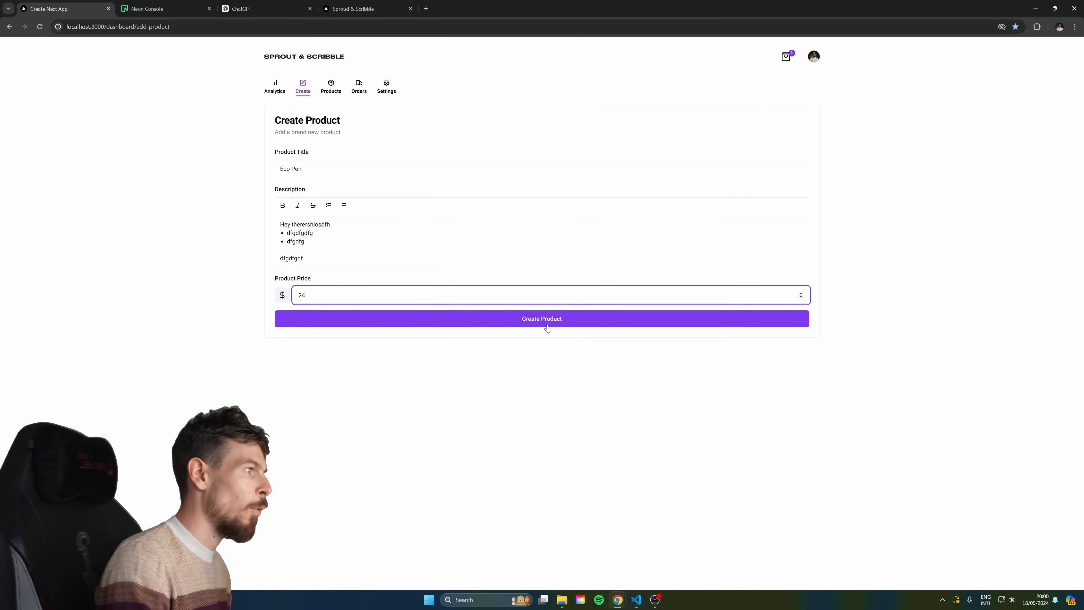
click(542, 318)
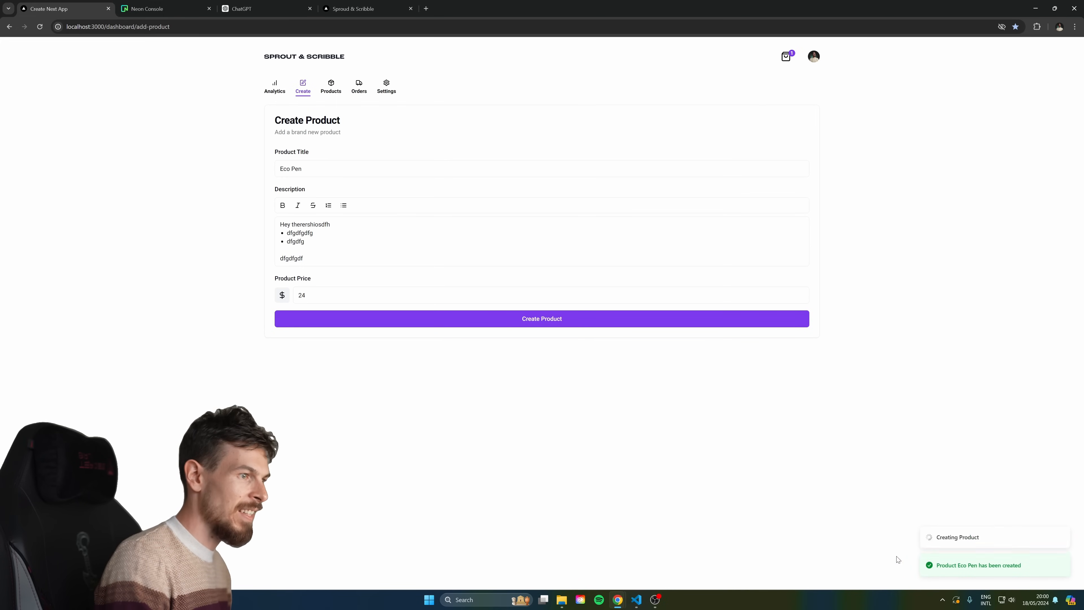
click(330, 86)
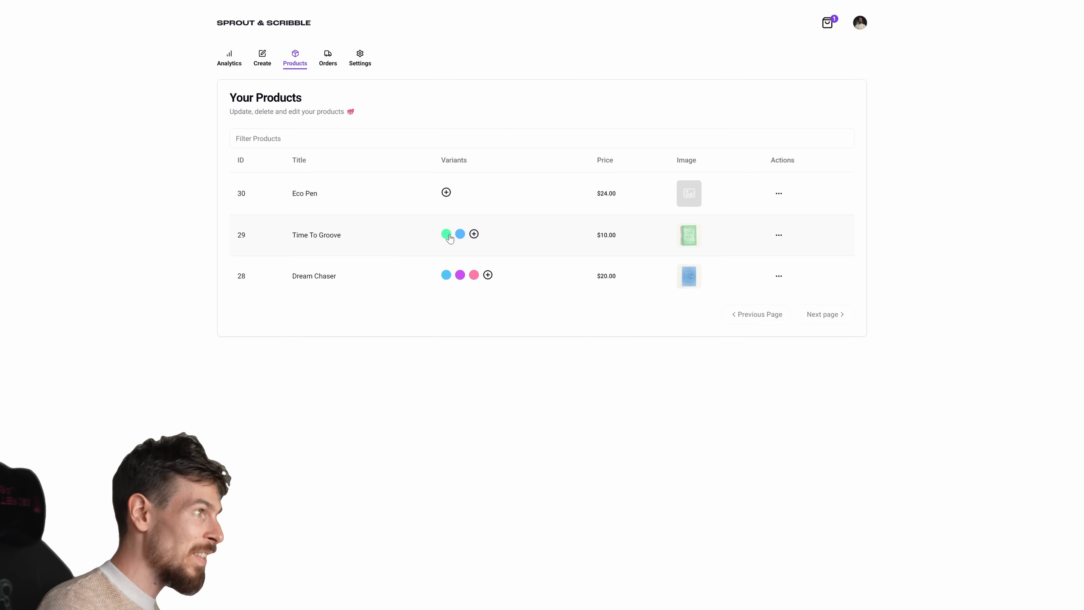
mouse_move(453, 243)
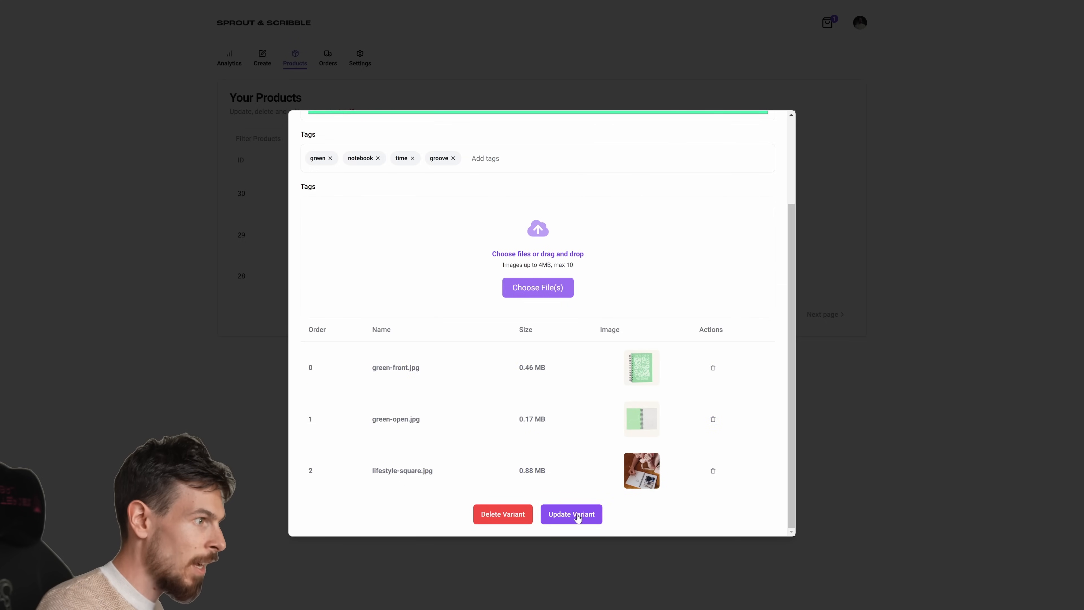
Update the green Time To Groove variant, keeping its tags and three images
click(570, 513)
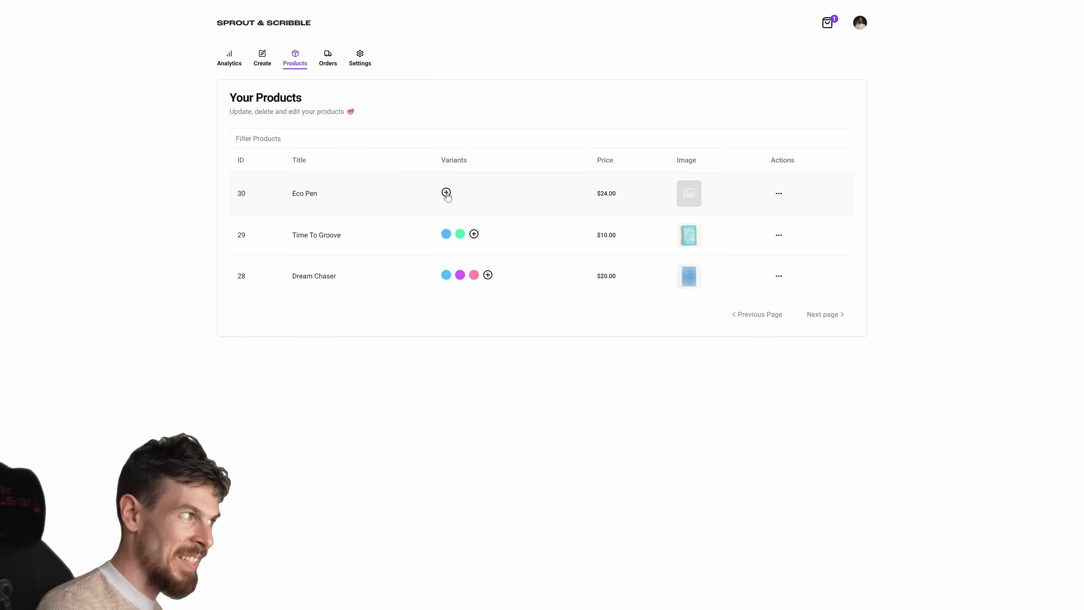
Fill a new Eco Pen variant with title Blue Pen, a blue colour and tags blue and pen
click(446, 193)
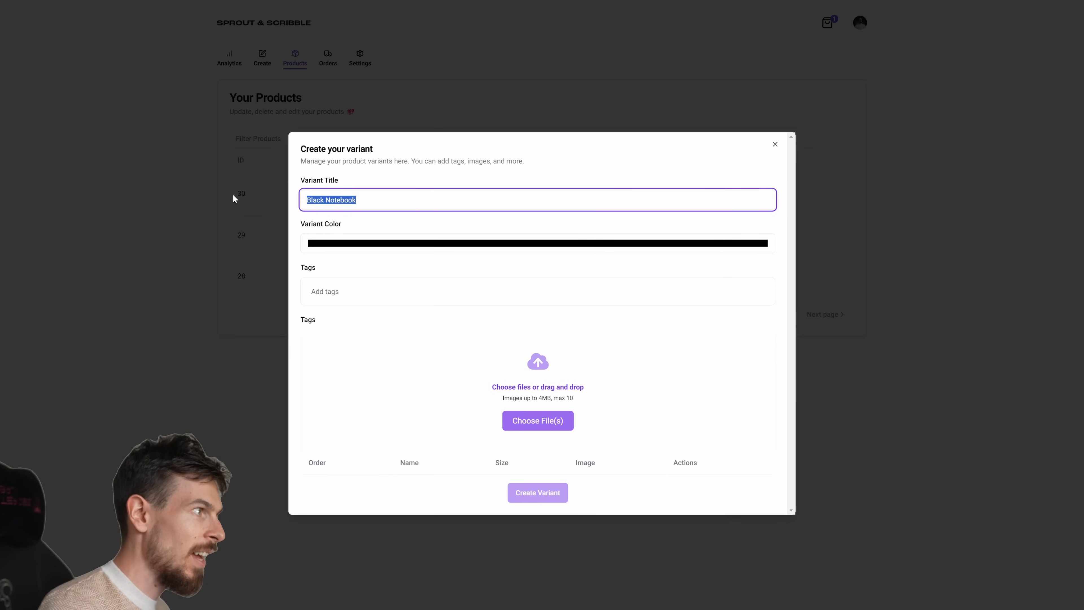
text(Blue Pen)
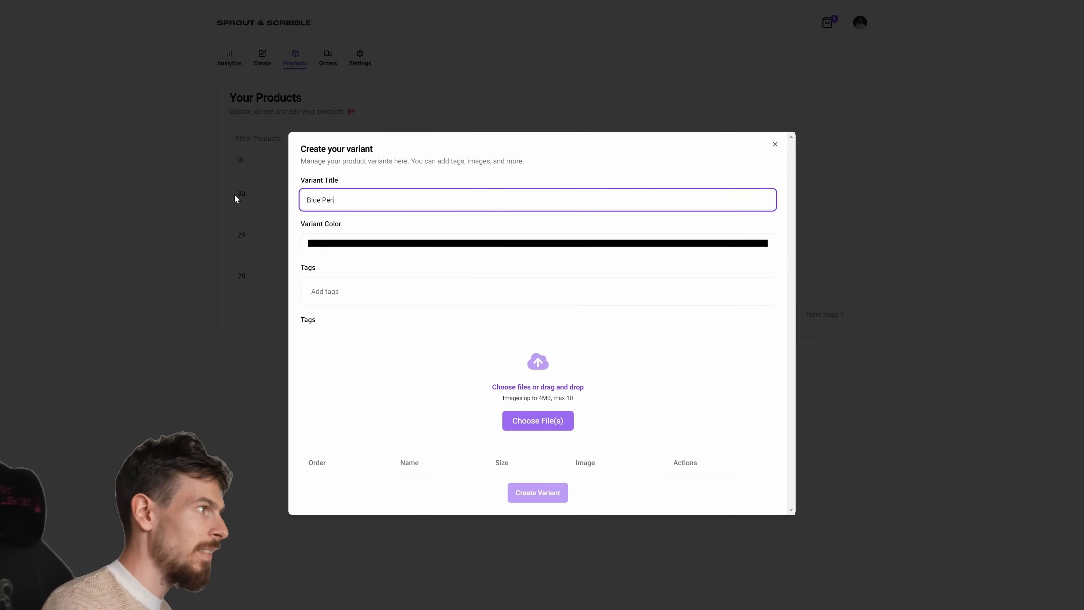
click(537, 242)
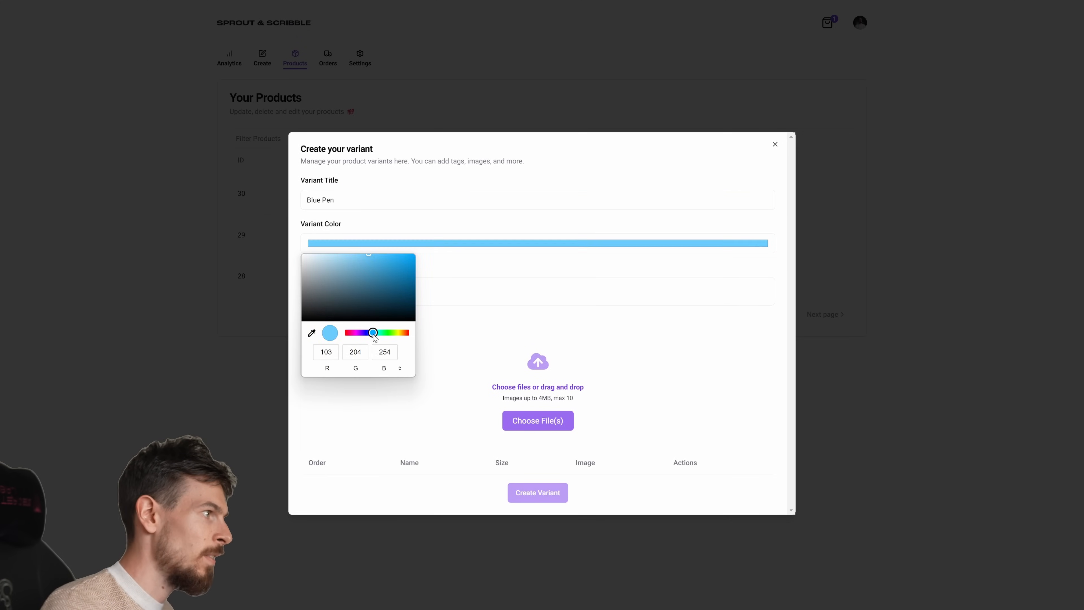
click(538, 291)
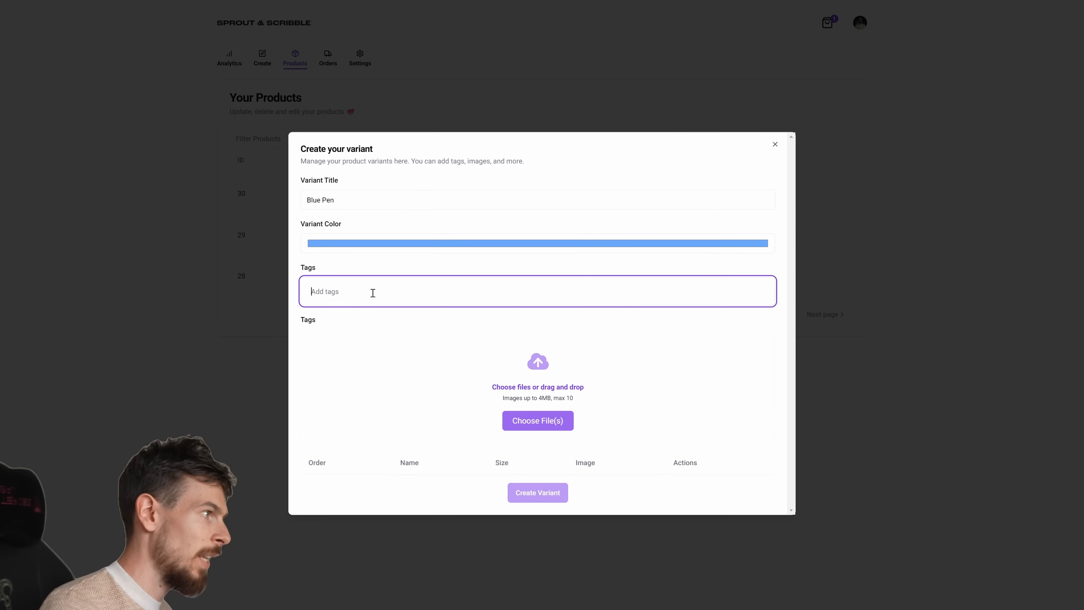
text(blue)
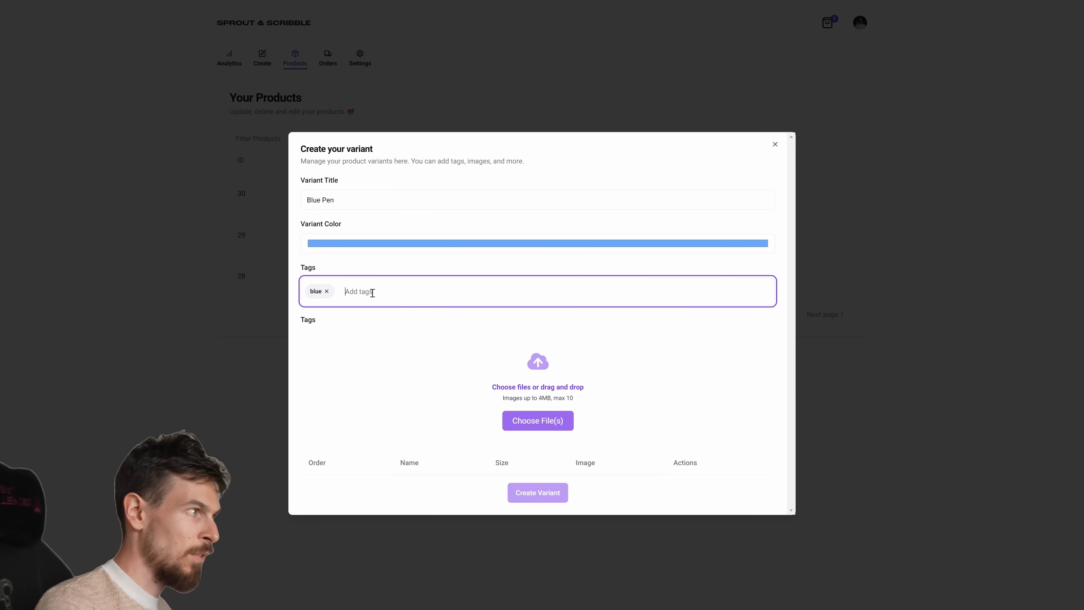
text(asd)
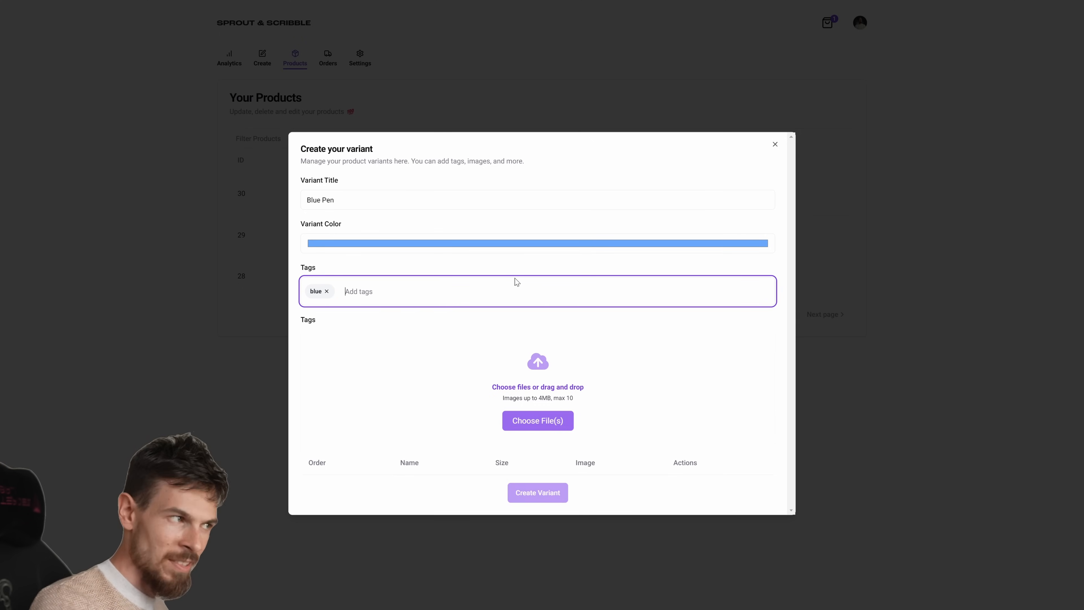
text(pen)
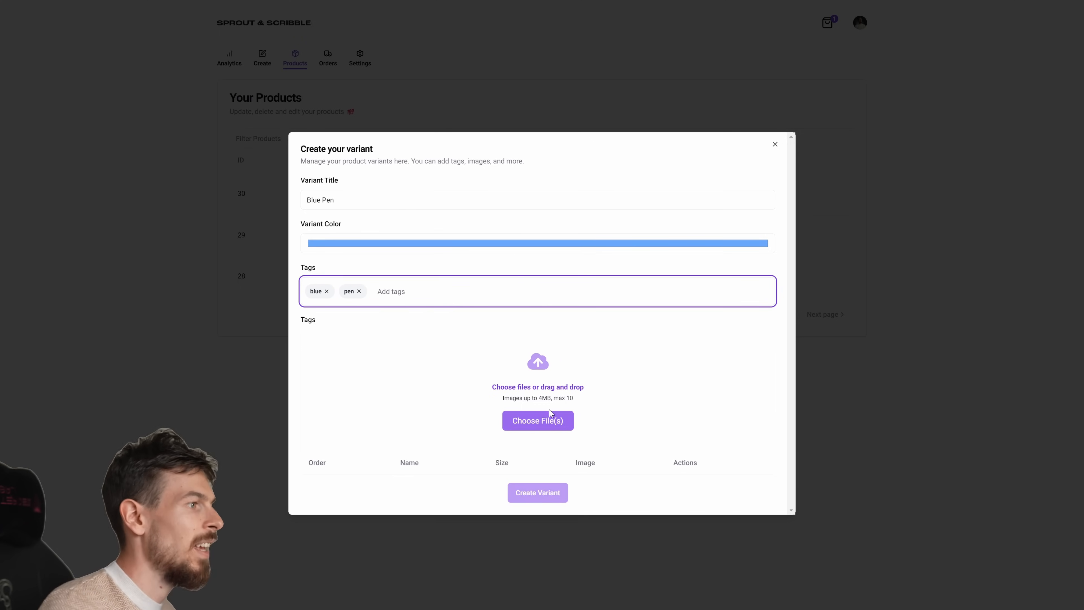
Upload eco-blue.jpg and pen-2.jpg from the pens folder as the variant's images
click(537, 420)
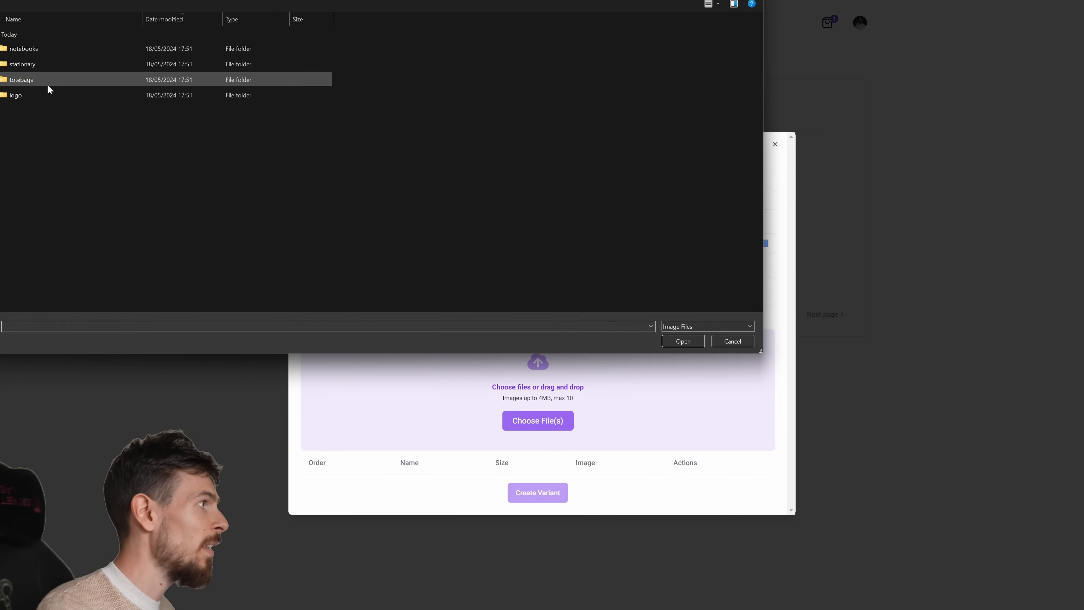
double_click(21, 79)
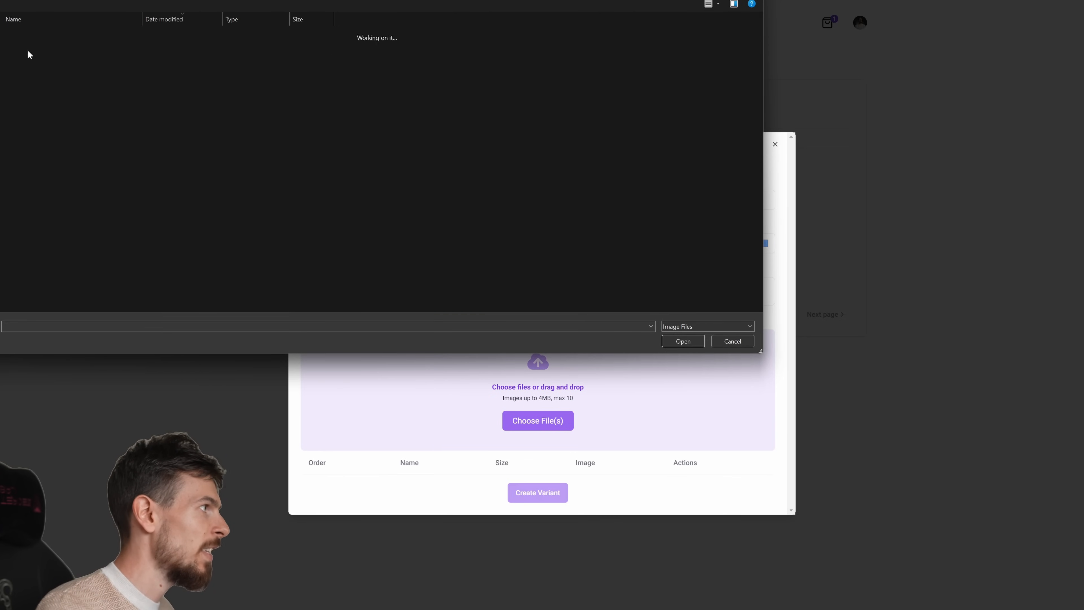
click(21, 49)
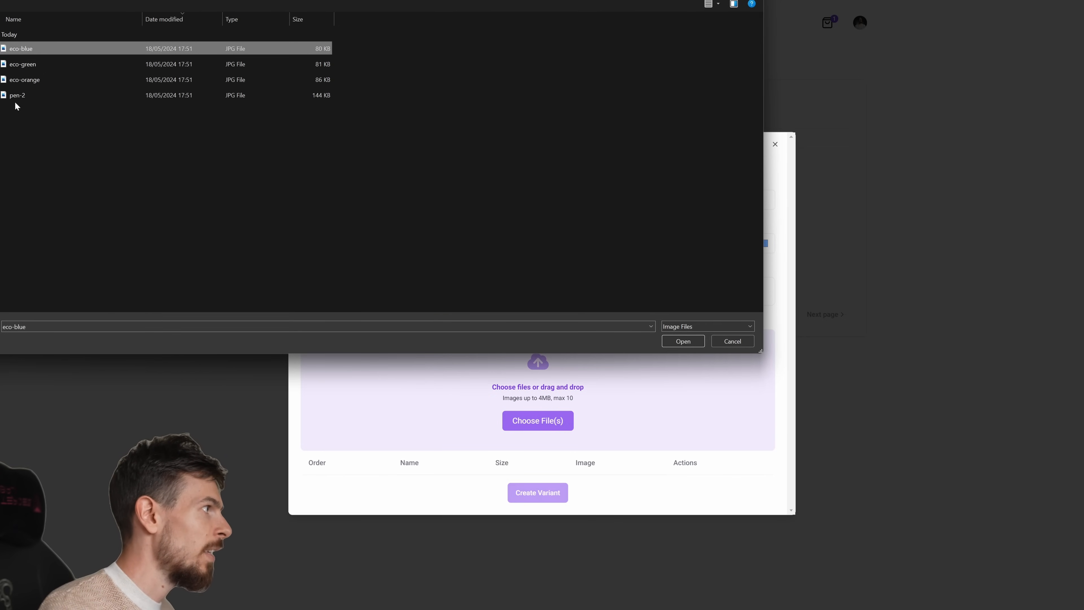
click(682, 341)
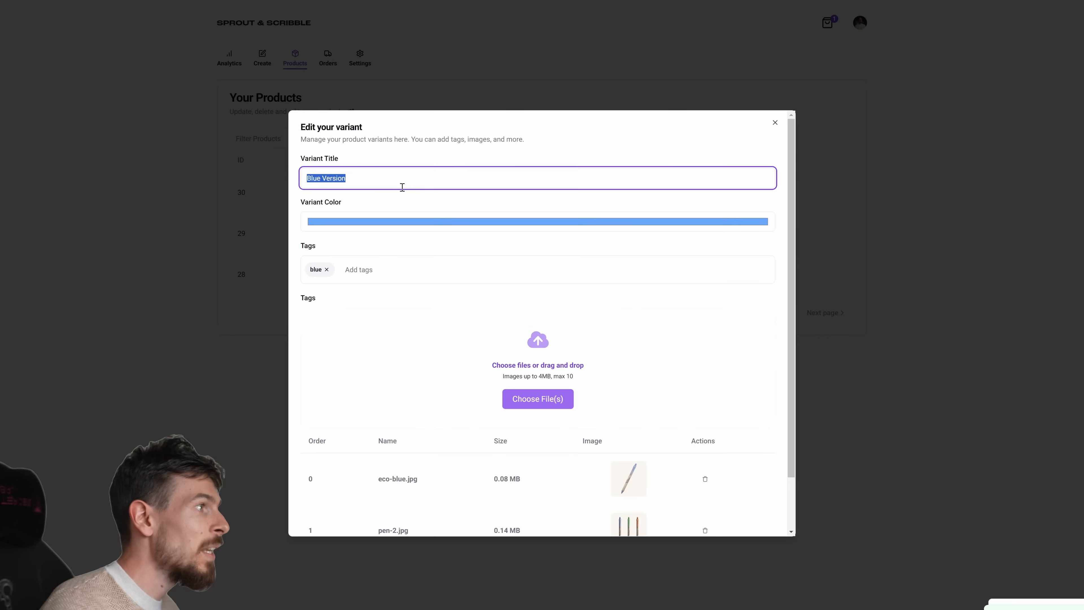
Save the variant retitled Pink Version with a pink colour and return to the product list
click(369, 178)
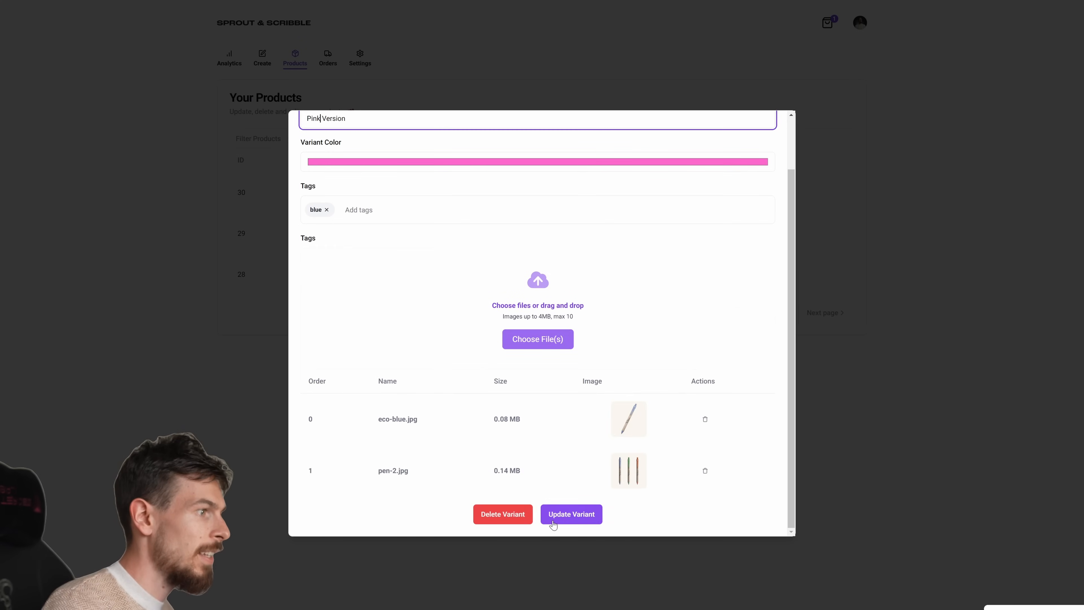
click(570, 514)
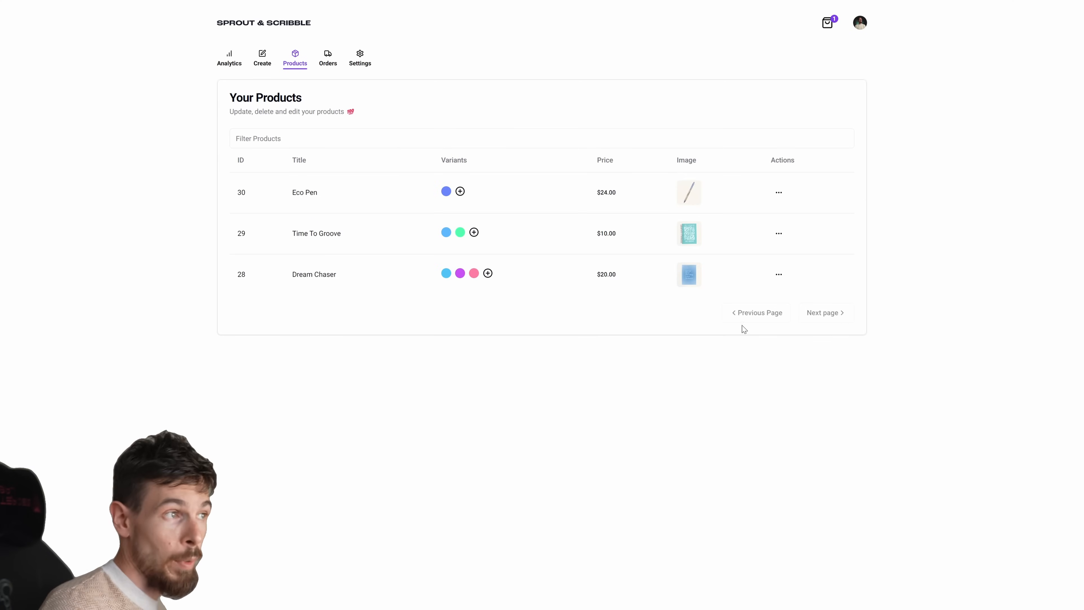
Review Eco Pen's edit form showing its $24 price, then return to the storefront home
click(779, 192)
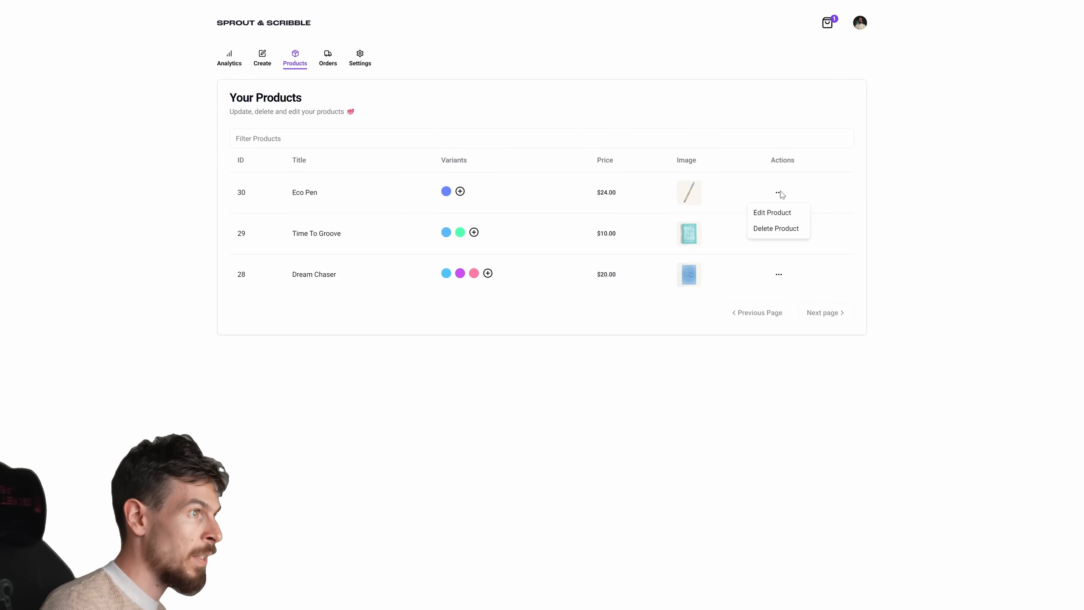
click(771, 212)
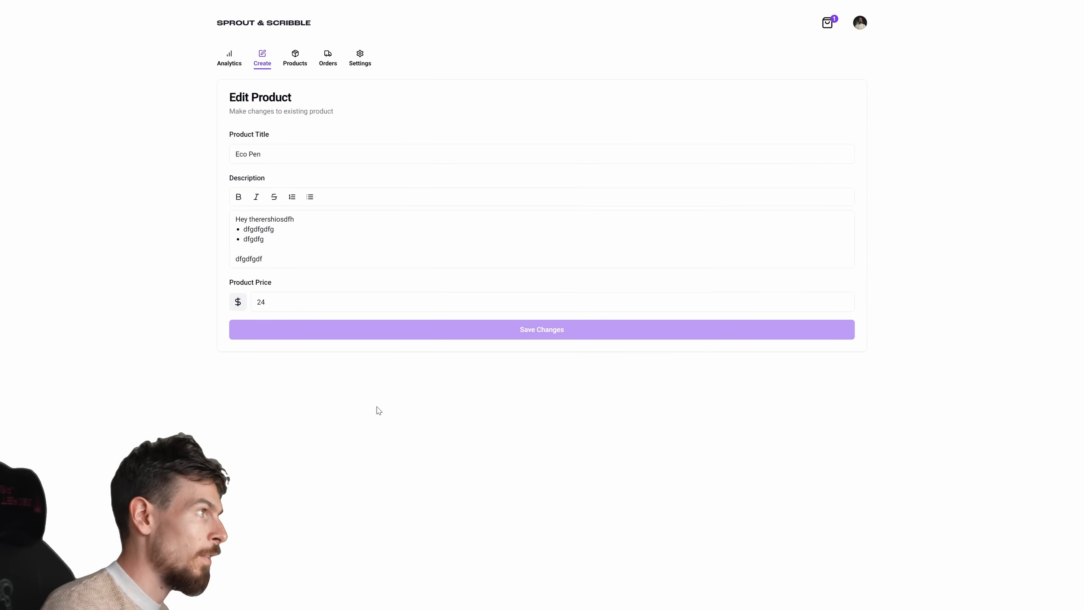
click(263, 22)
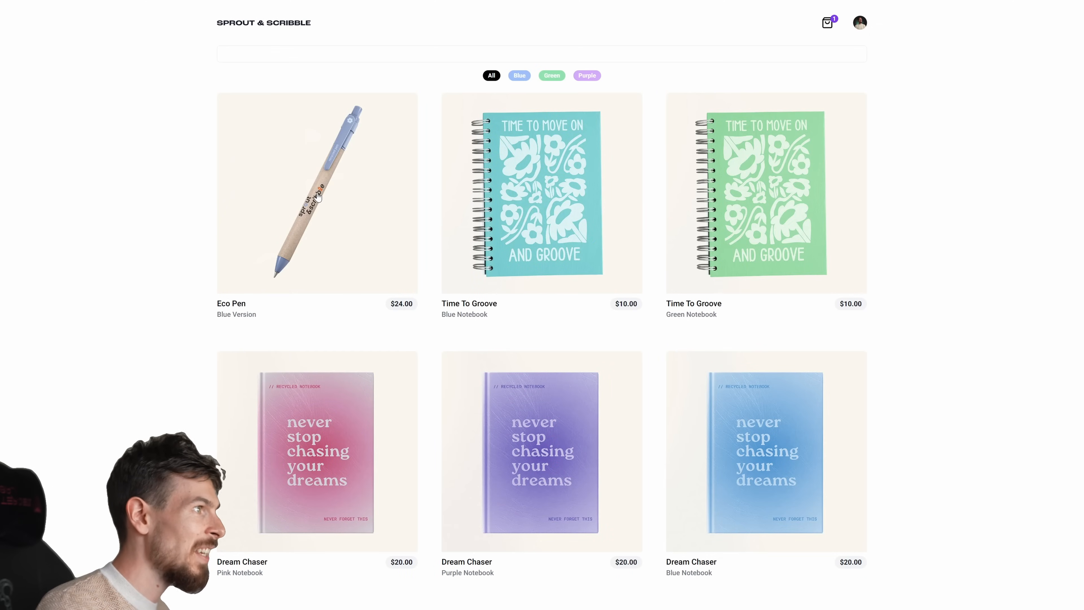
click(317, 193)
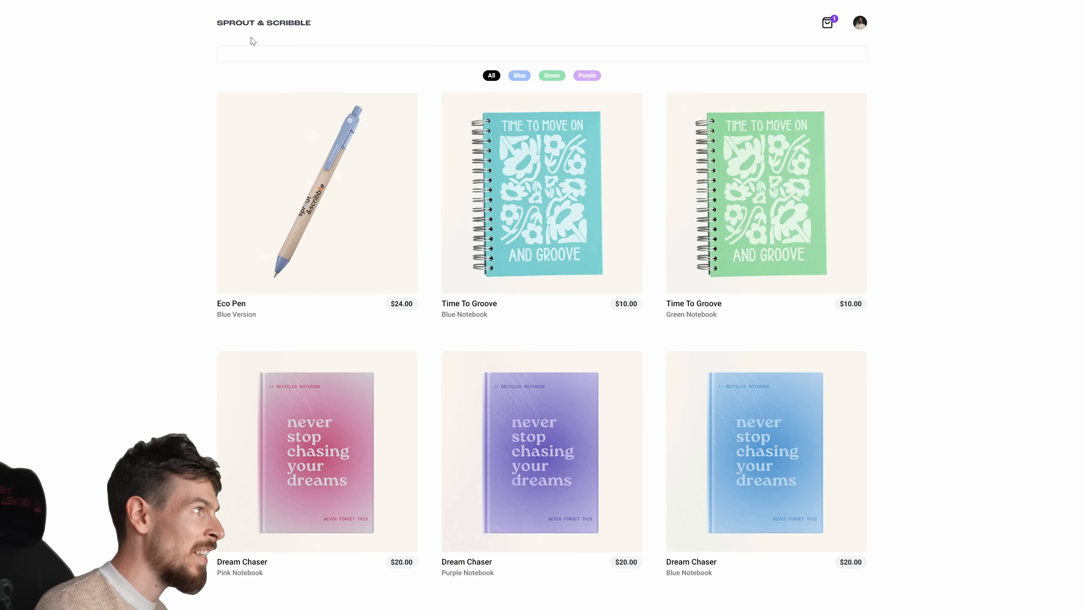
click(541, 54)
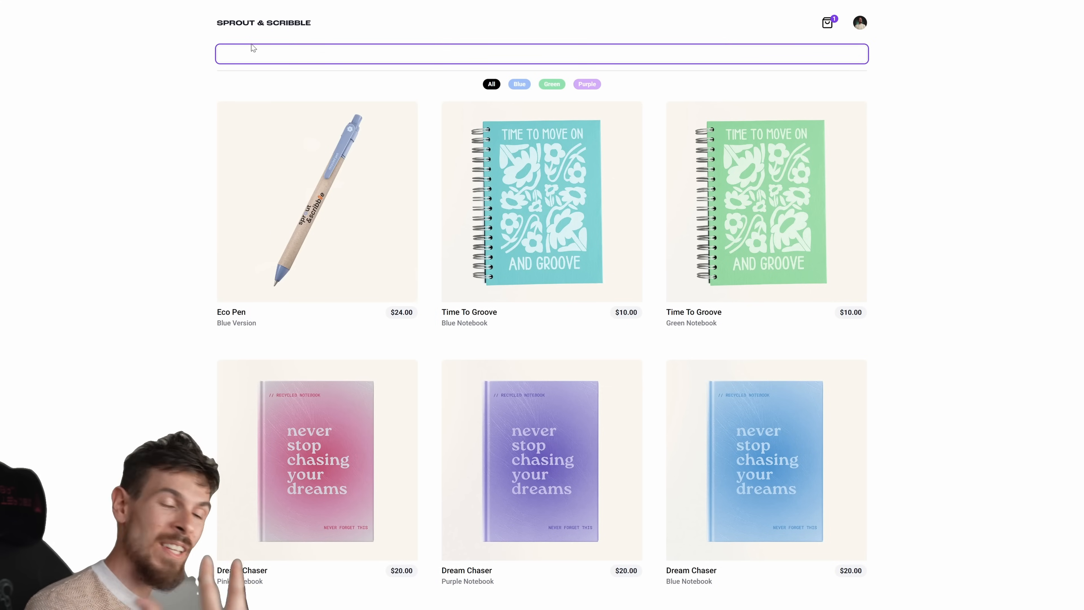
text(eco)
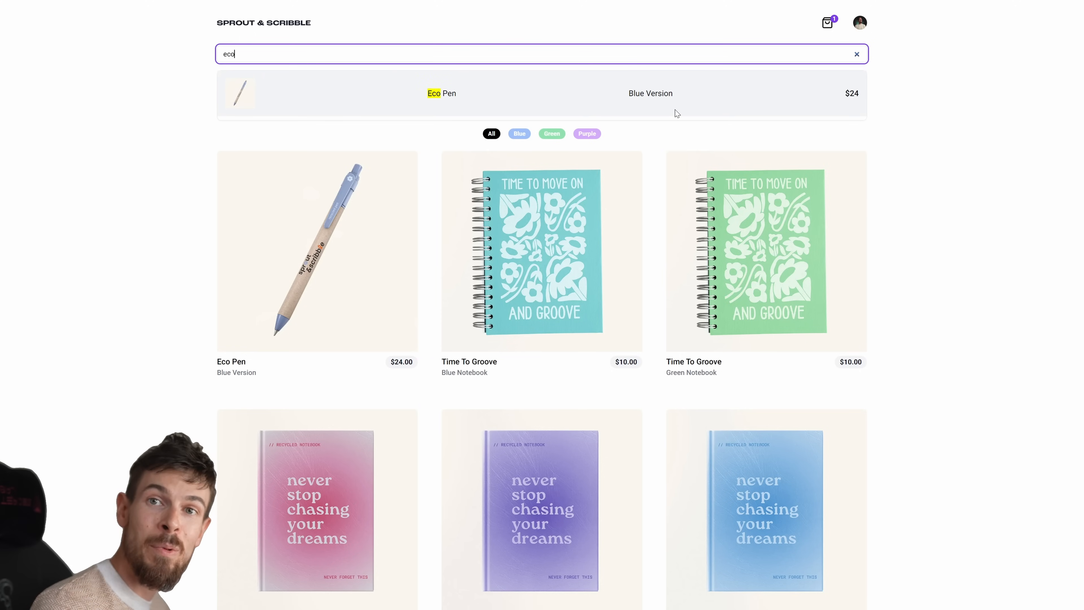
click(856, 55)
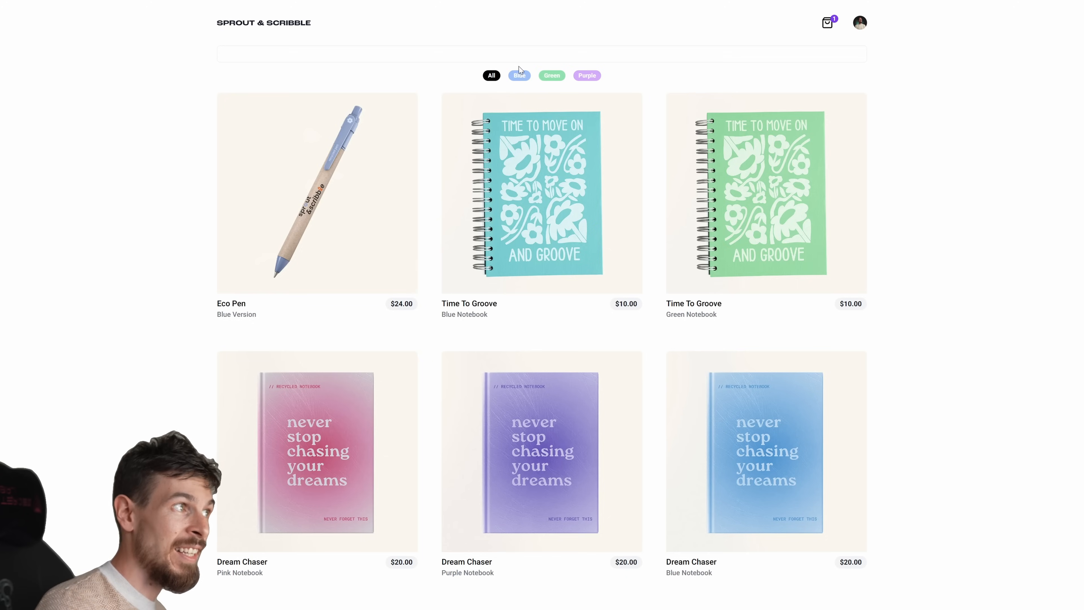
click(519, 75)
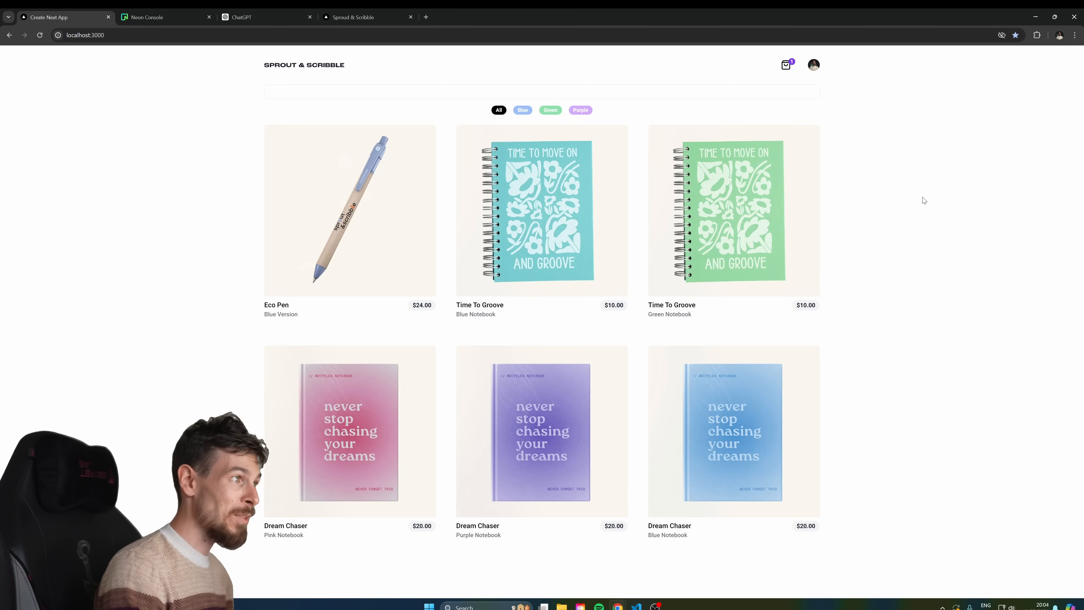
Add the blue and green Time To Groove notebooks to the cart and view its $34.95 total
click(541, 210)
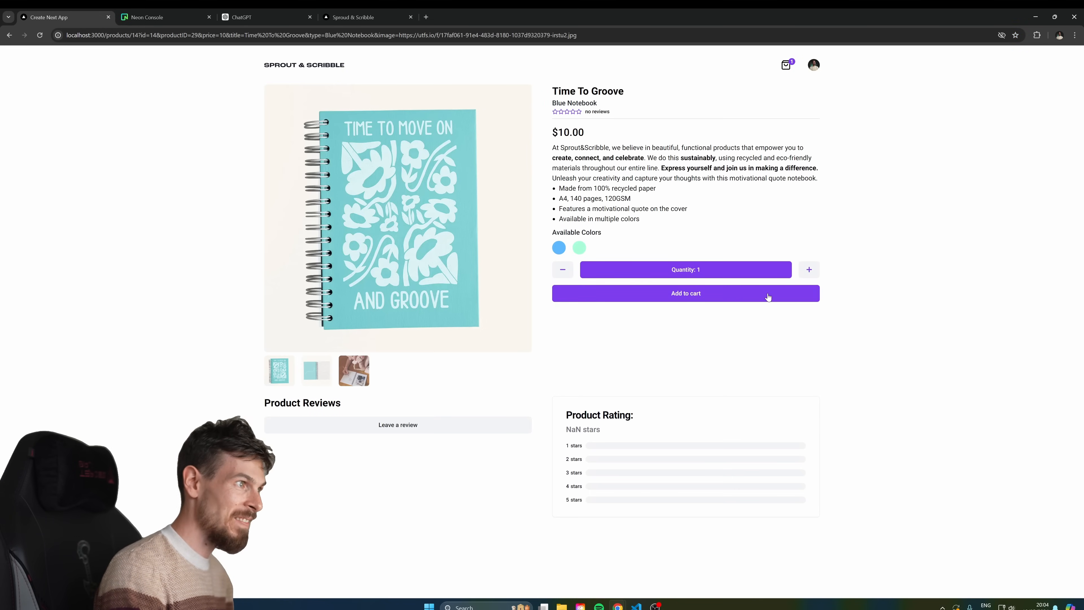
click(685, 293)
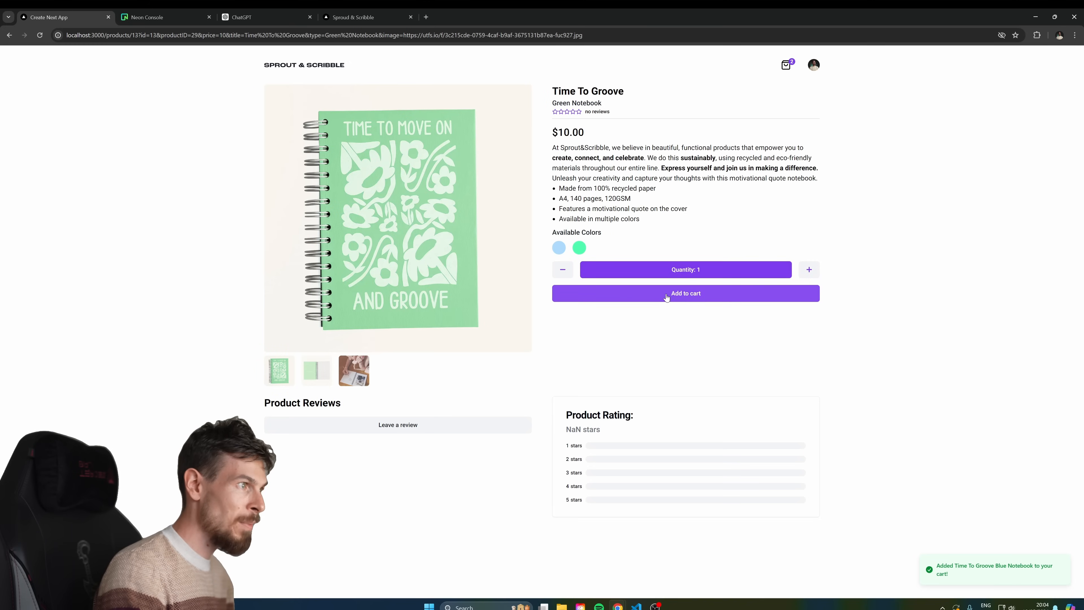
click(685, 293)
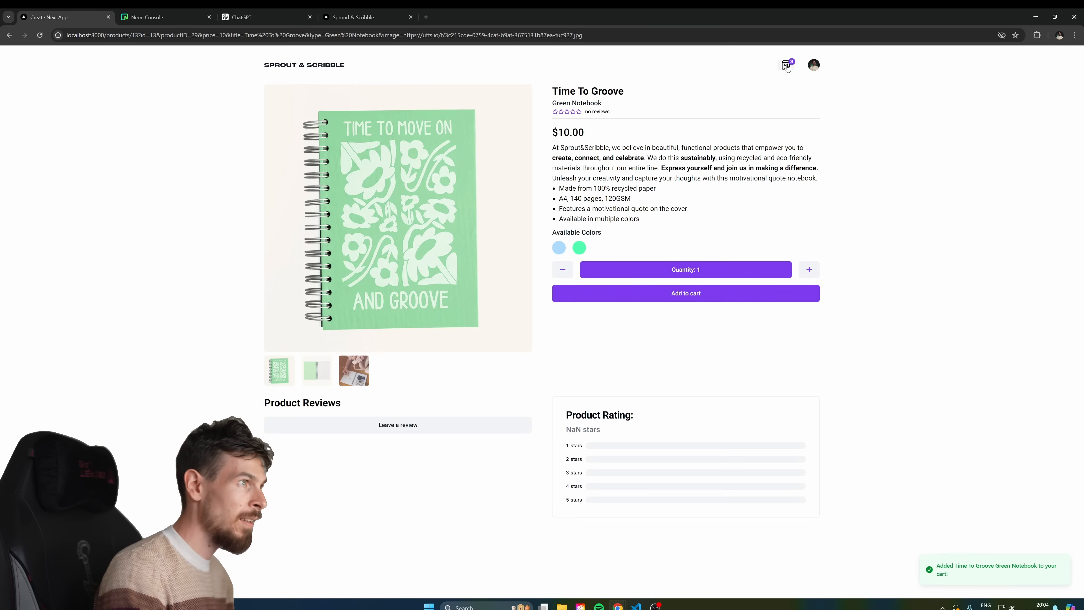
click(785, 65)
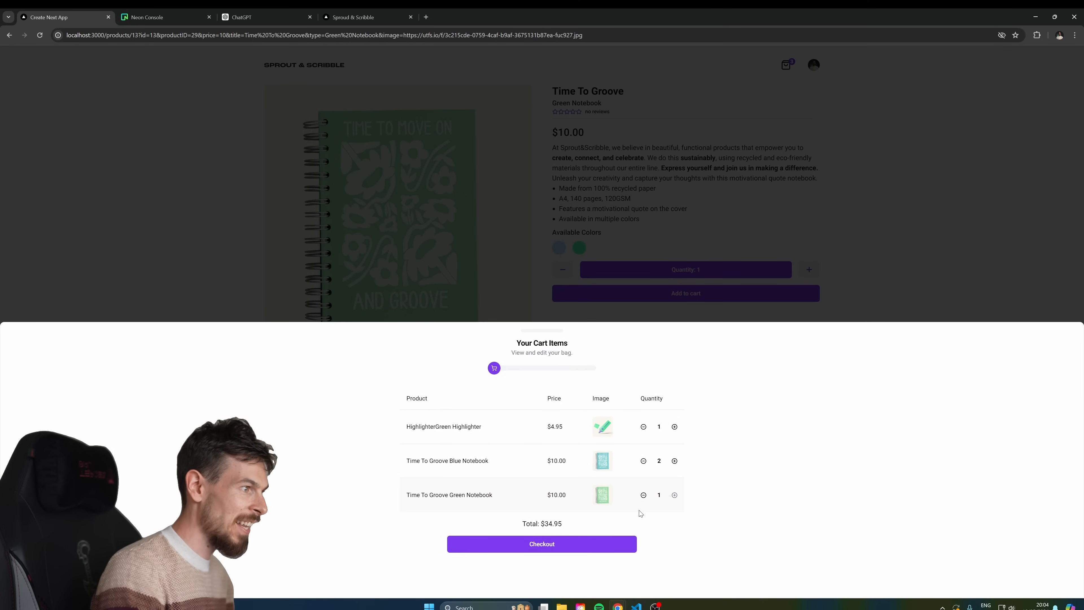
Adjust cart quantities, then remove the Blue and Green Notebooks to empty the cart
click(674, 495)
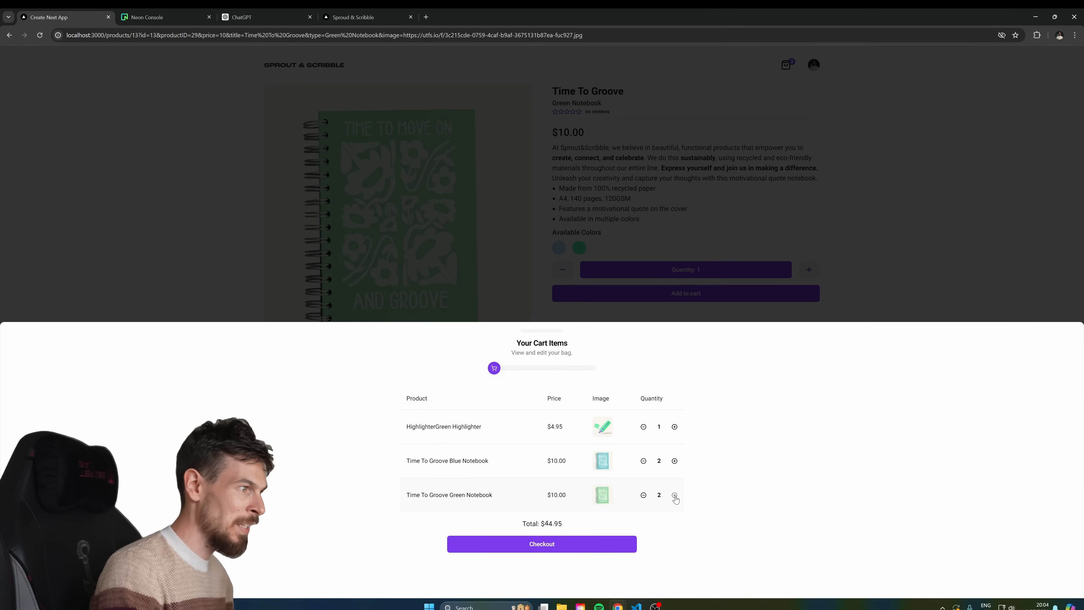
click(675, 495)
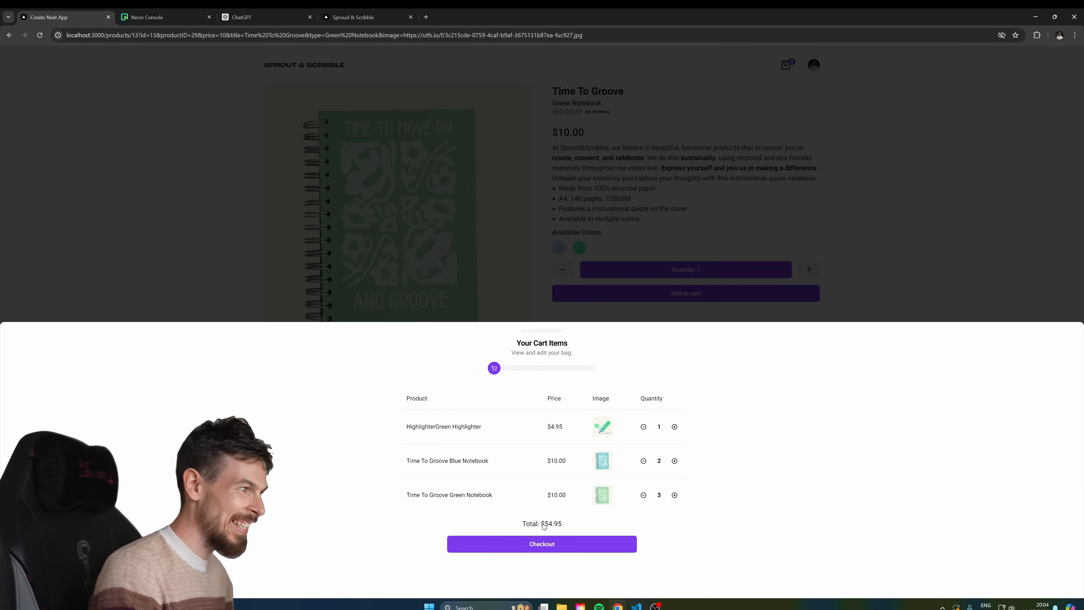
click(643, 427)
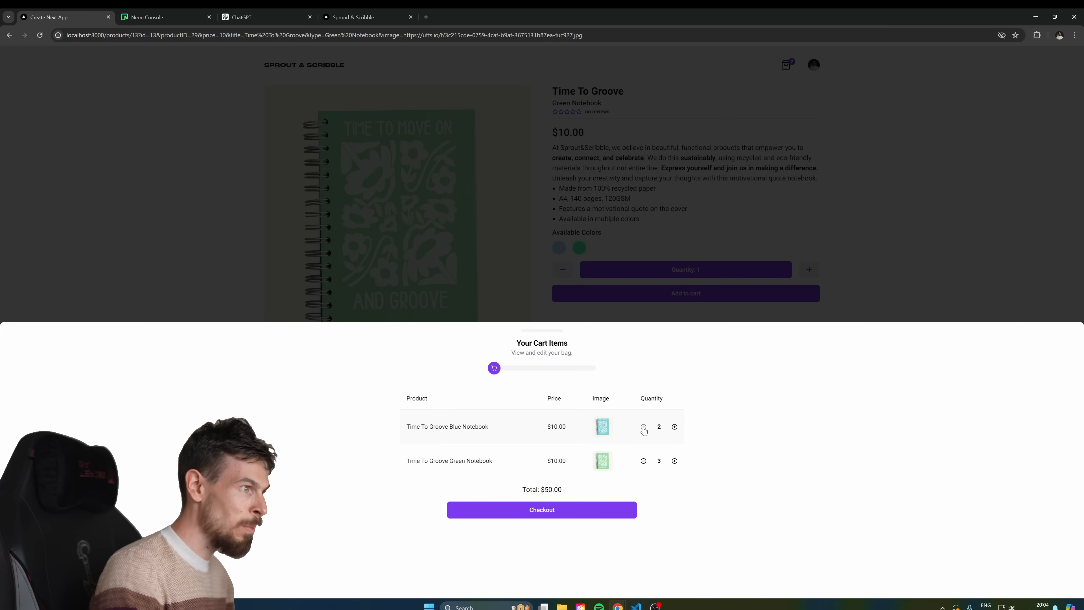
click(643, 427)
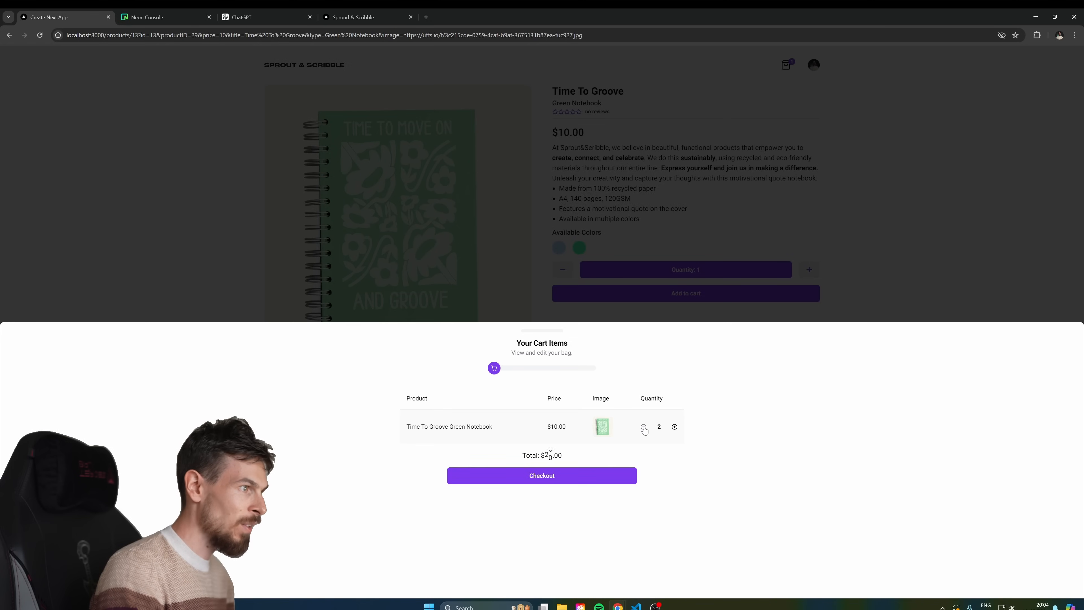
click(643, 427)
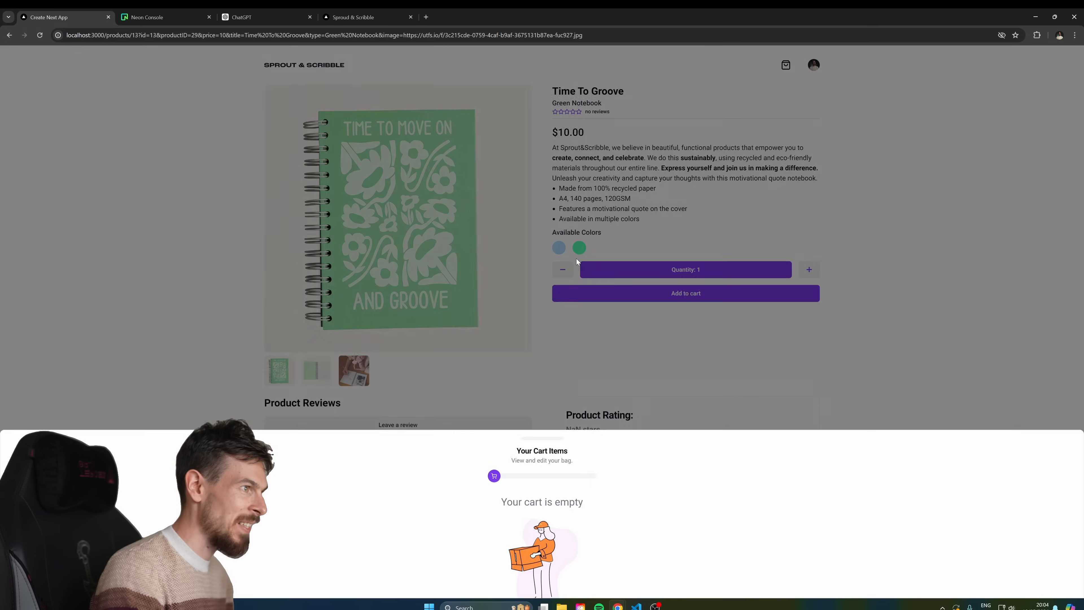
Add one Time To Groove Green Notebook back, leaving the cart at $10.00
click(684, 293)
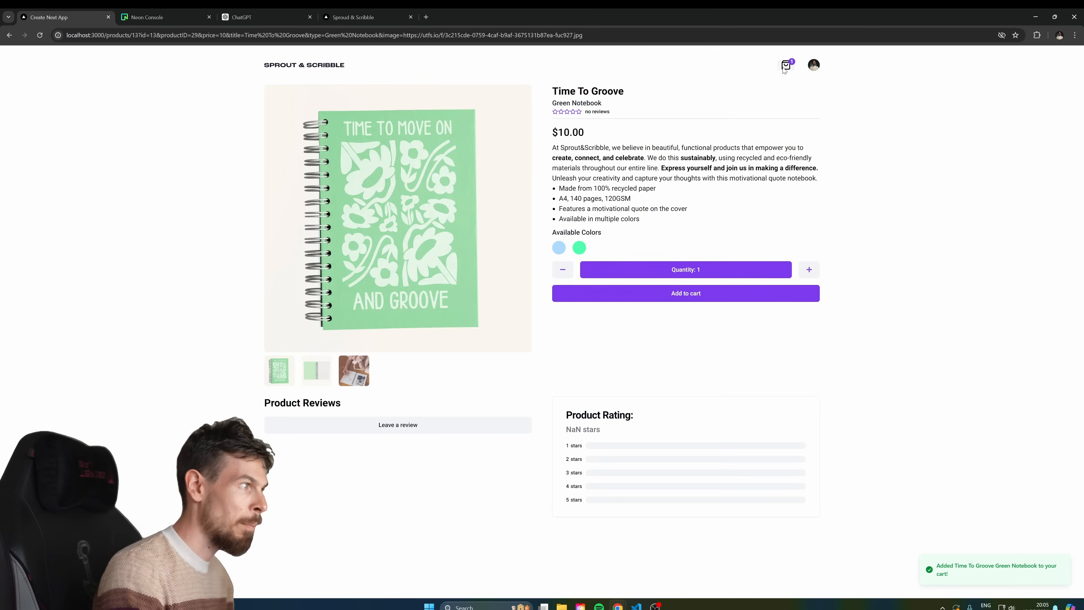
click(785, 65)
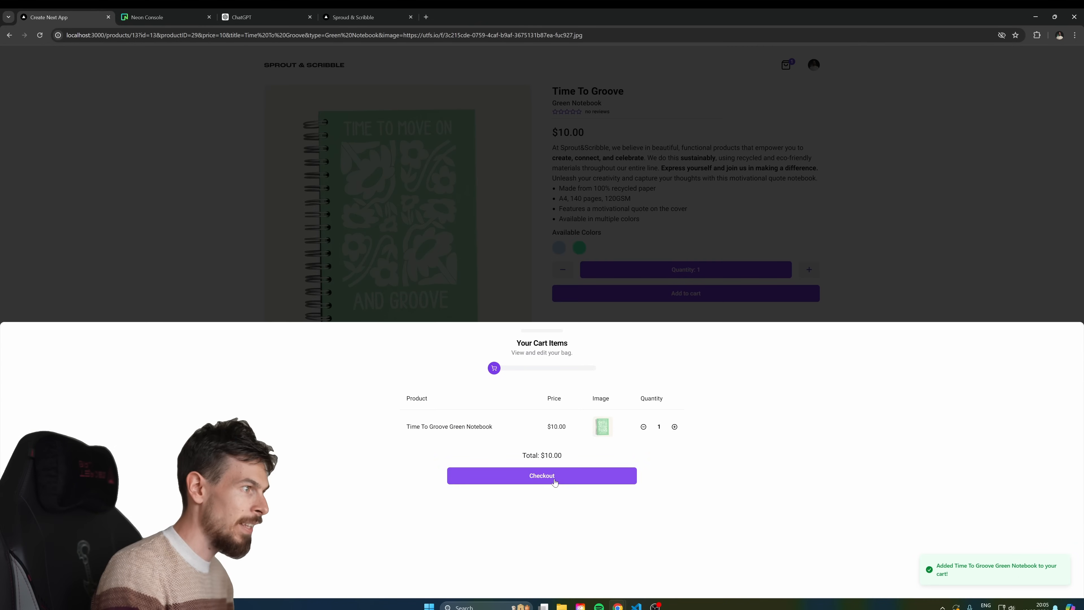
click(541, 475)
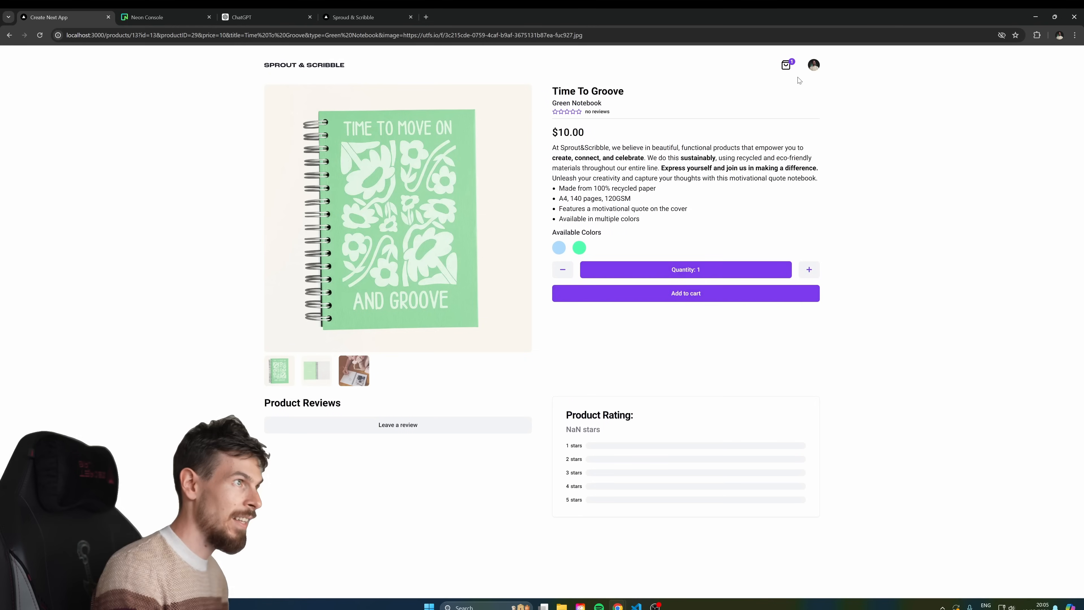
Check out the Green Notebook with test card 4242…, name 'ed' and Glasgow address, paying $10
click(813, 64)
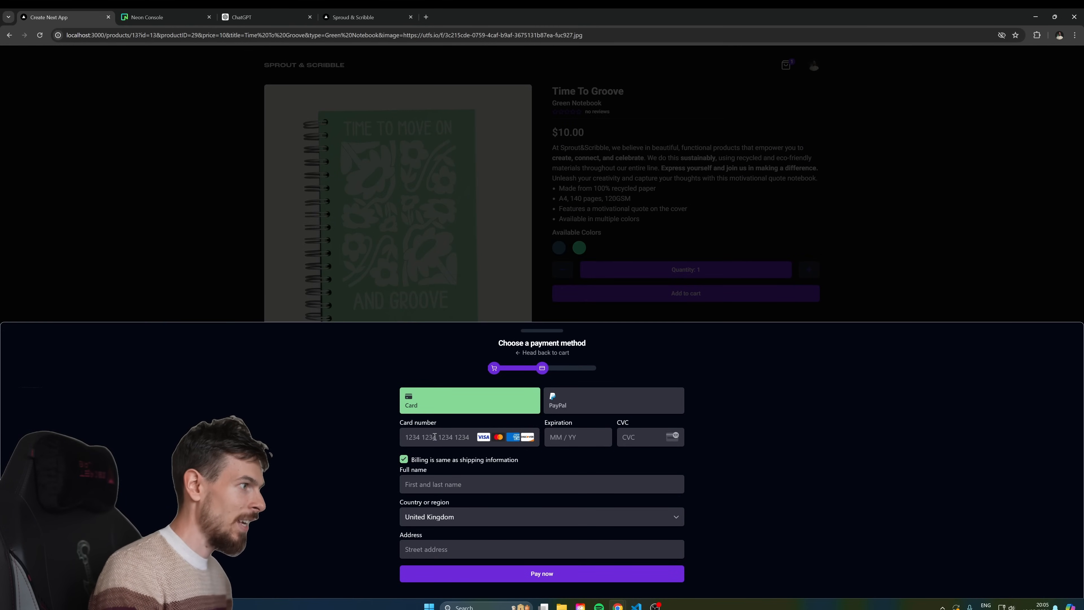
text(4242 4242 4242 4242)
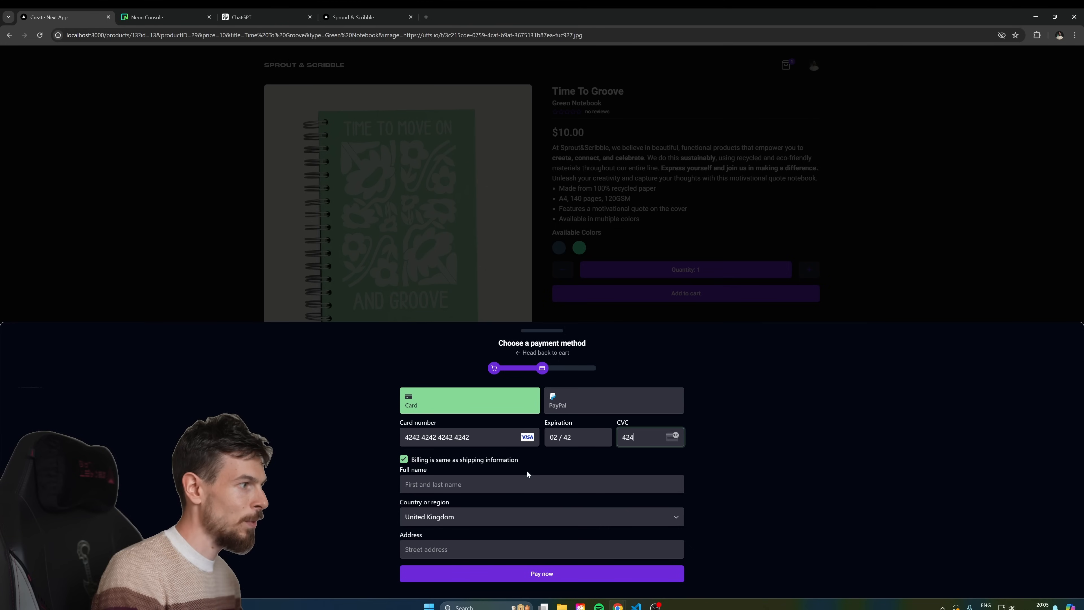
text(ed)
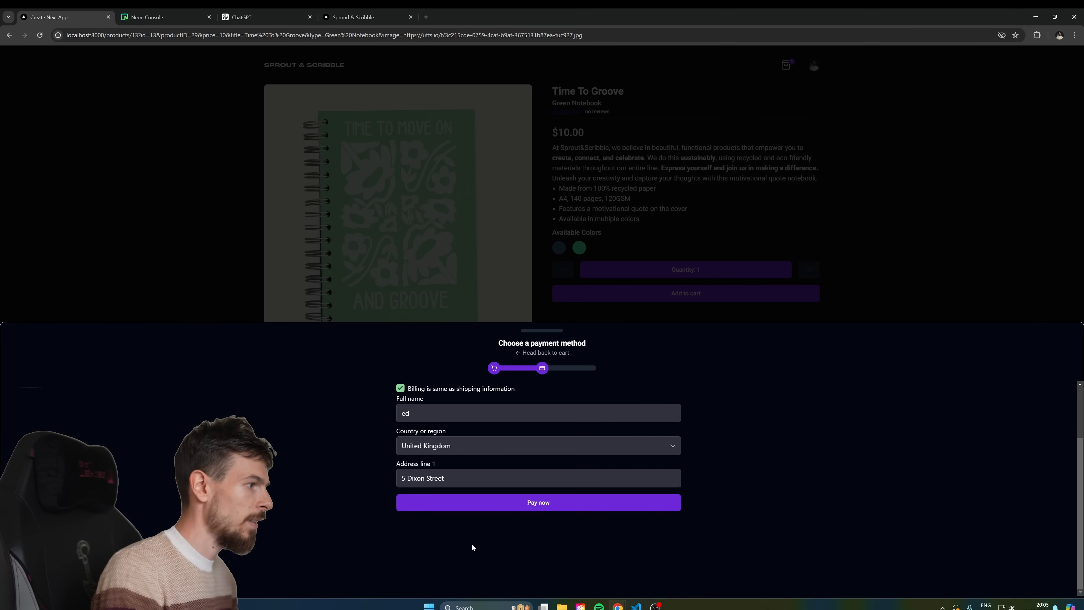
click(538, 501)
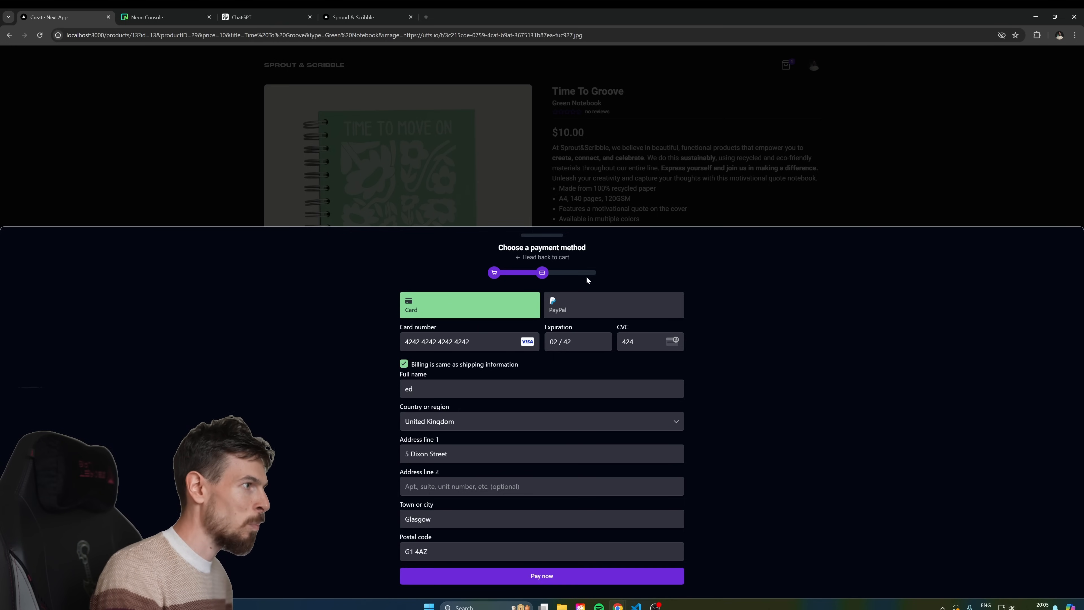
click(542, 576)
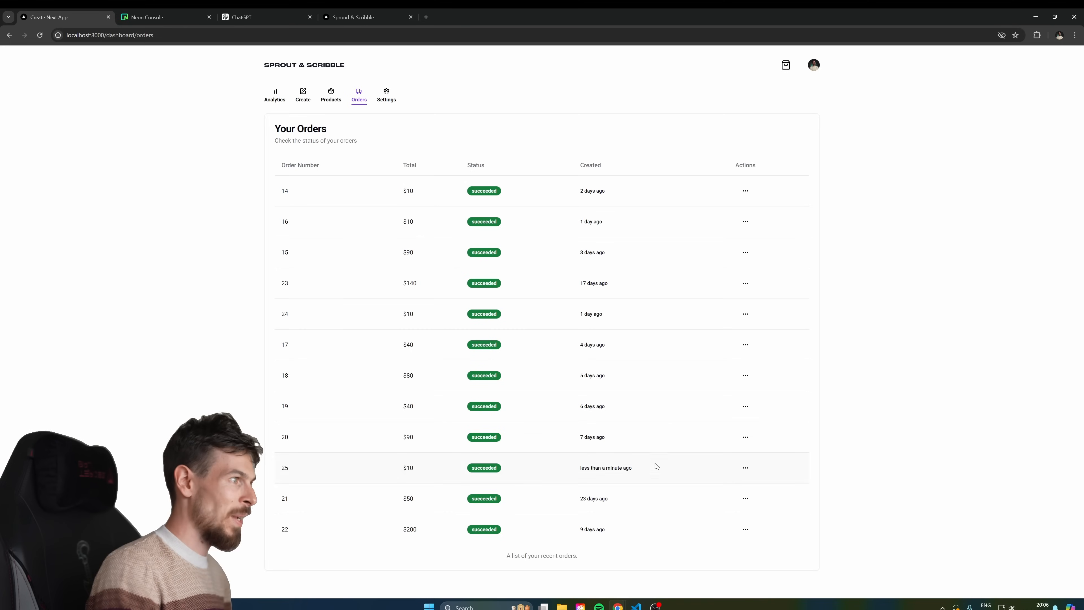
click(745, 191)
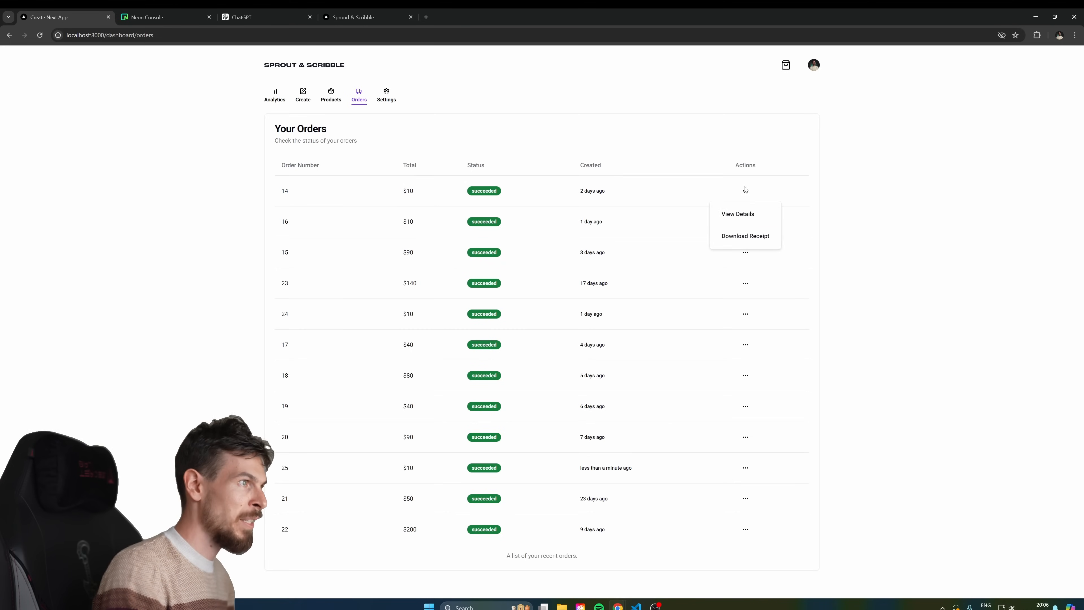
click(737, 214)
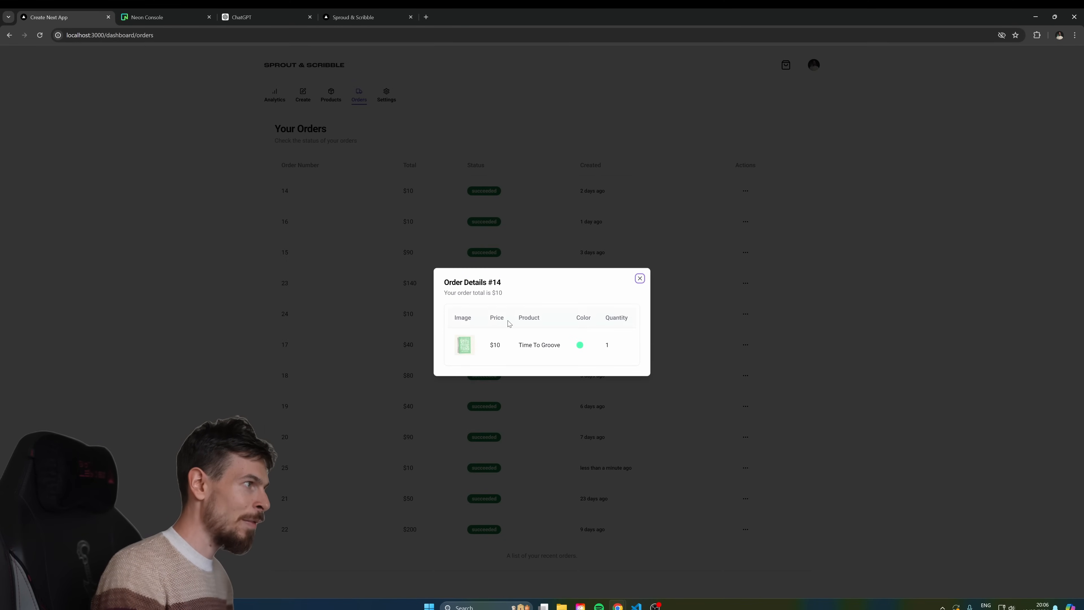
click(639, 278)
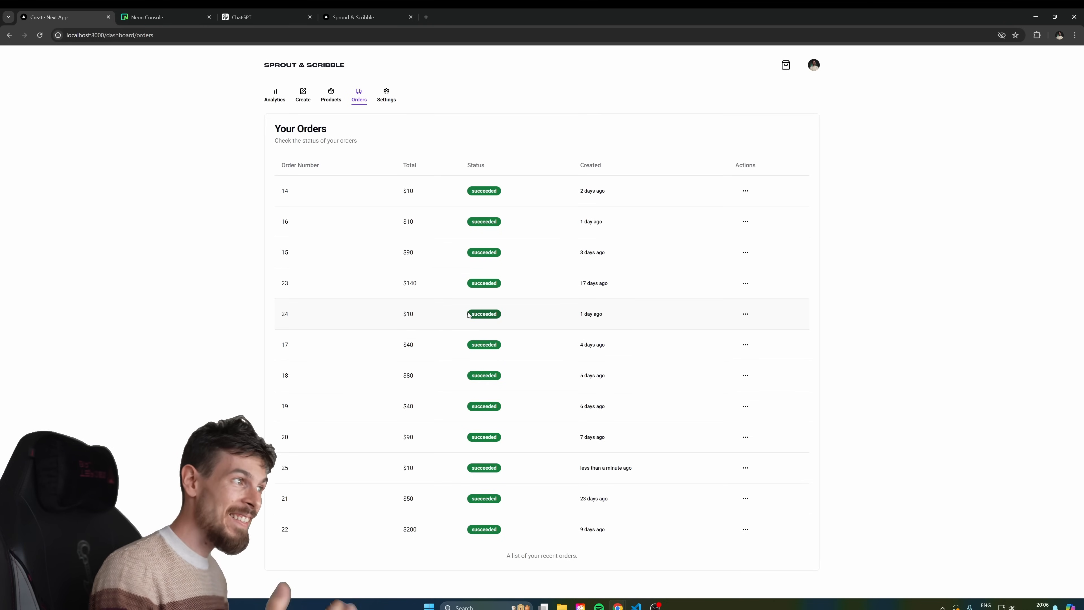
View analytics showing $790 revenue this month versus $450 this week
click(275, 96)
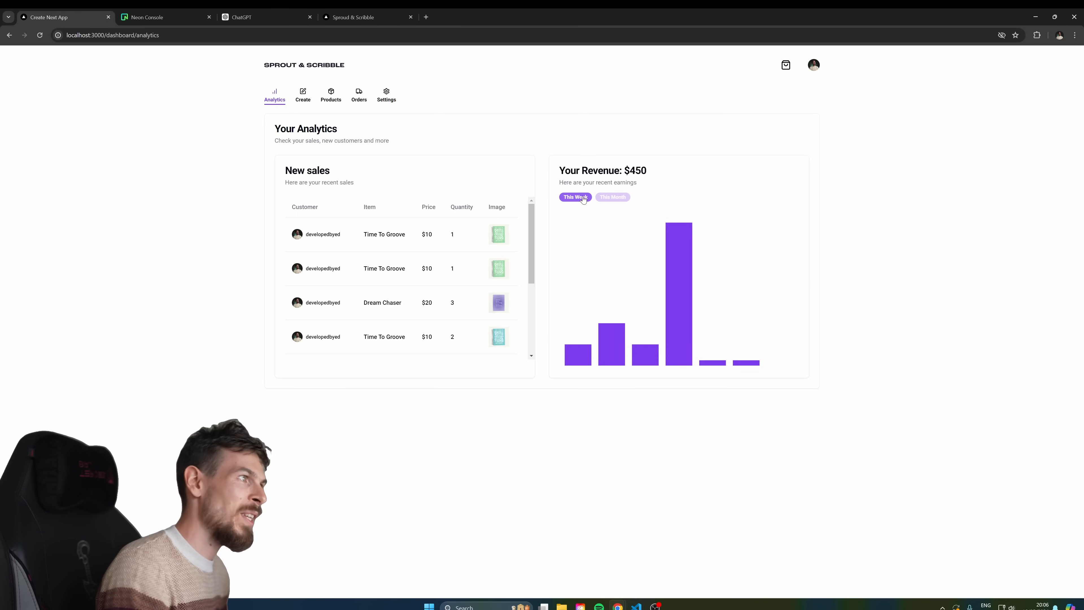
click(612, 197)
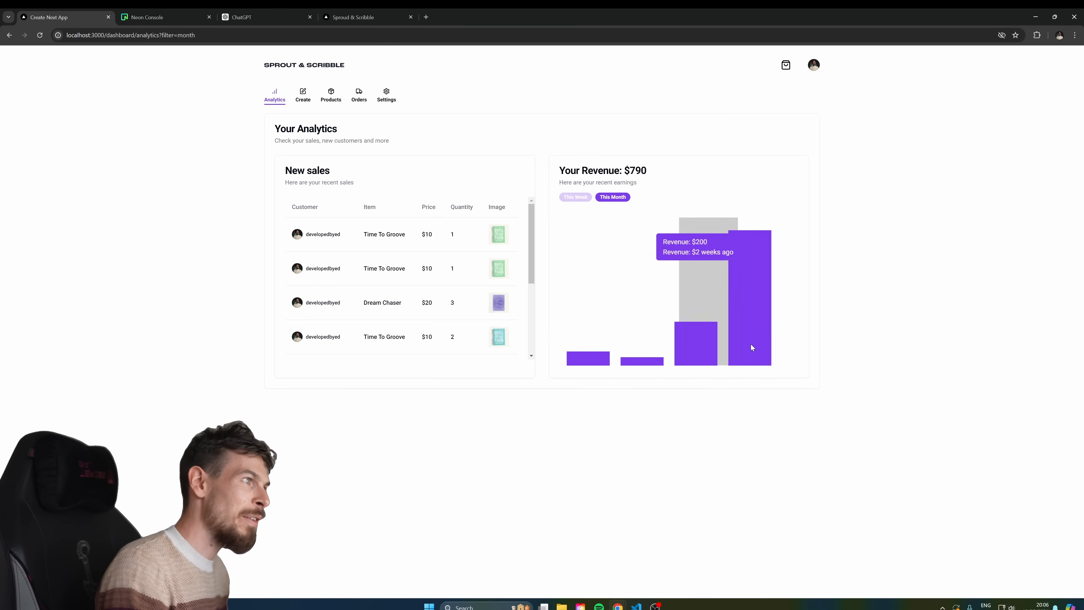
mouse_move(763, 255)
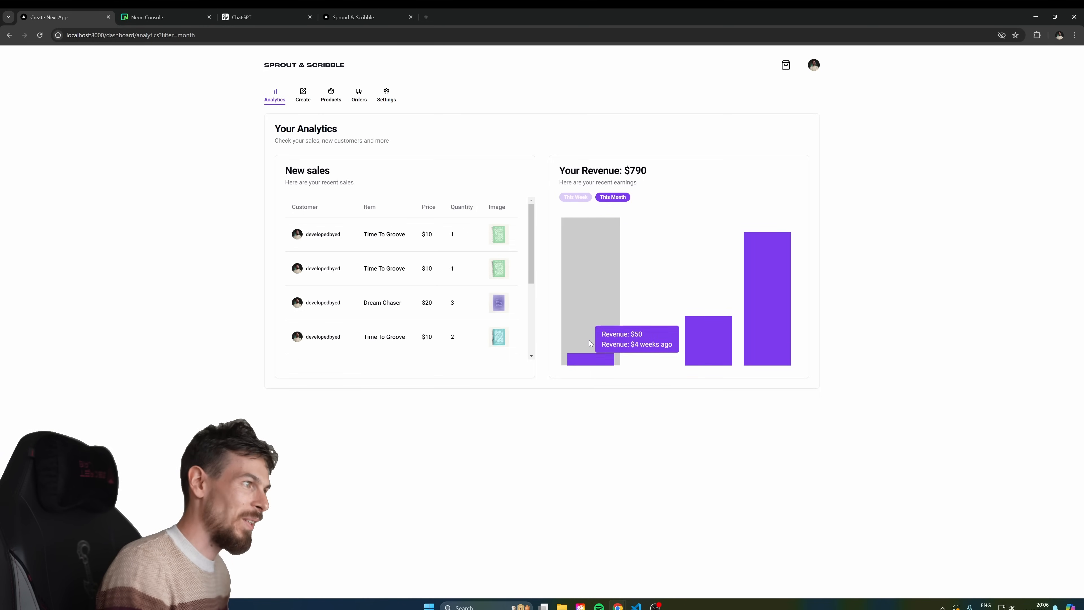
mouse_move(579, 401)
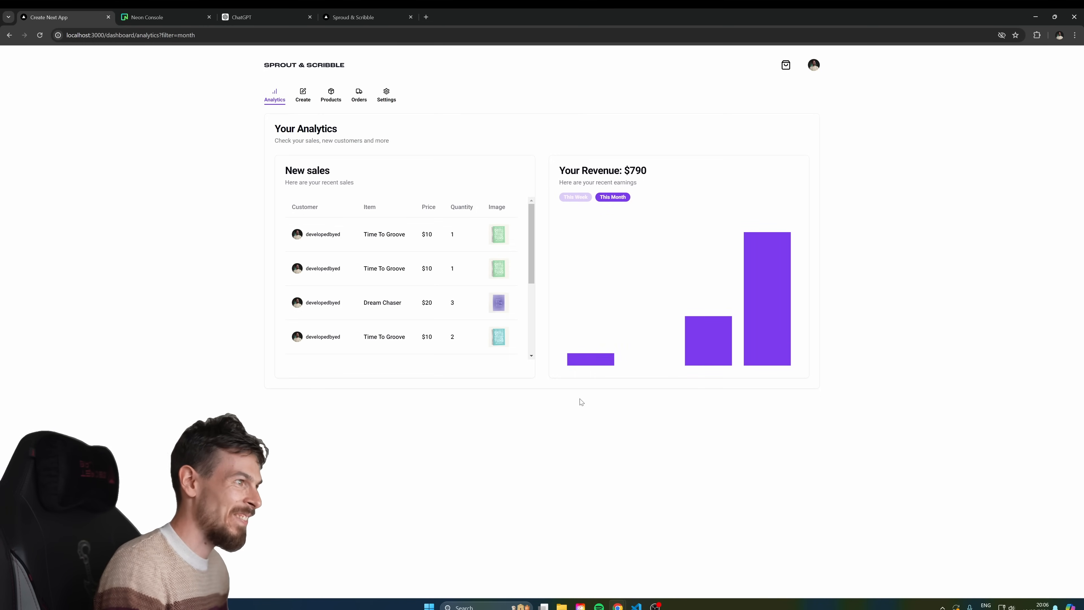
click(575, 197)
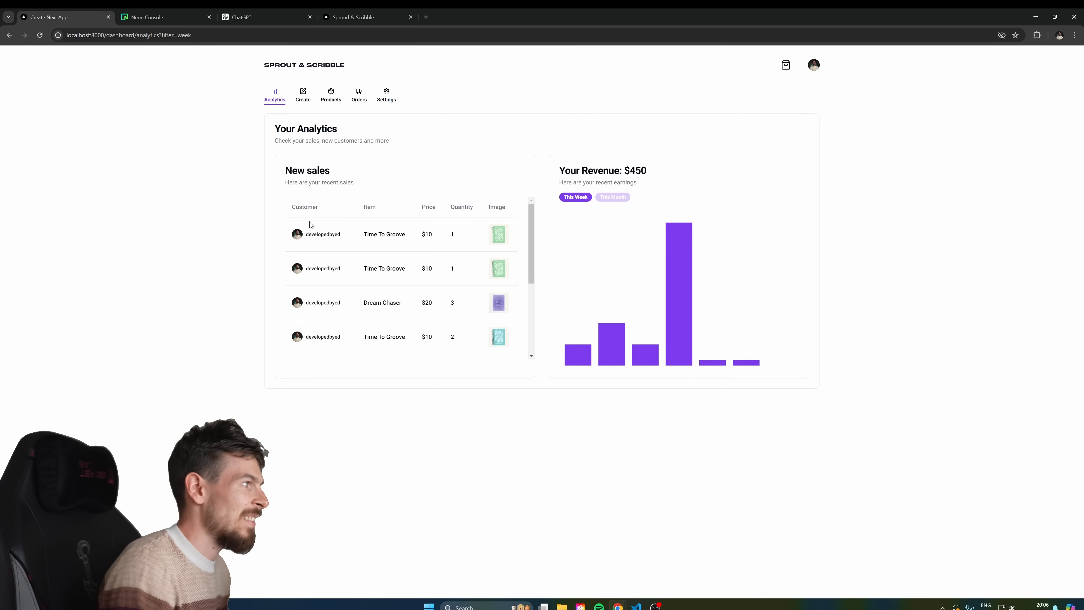
scroll(down, 3)
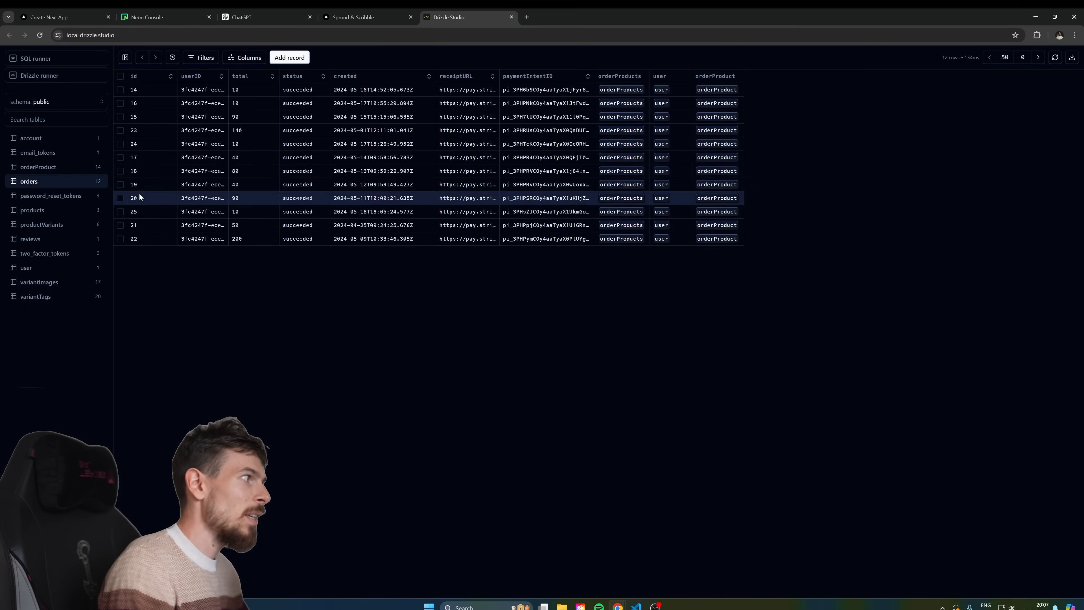
Change the account's role from admin to 'user' in the user table and save
click(25, 268)
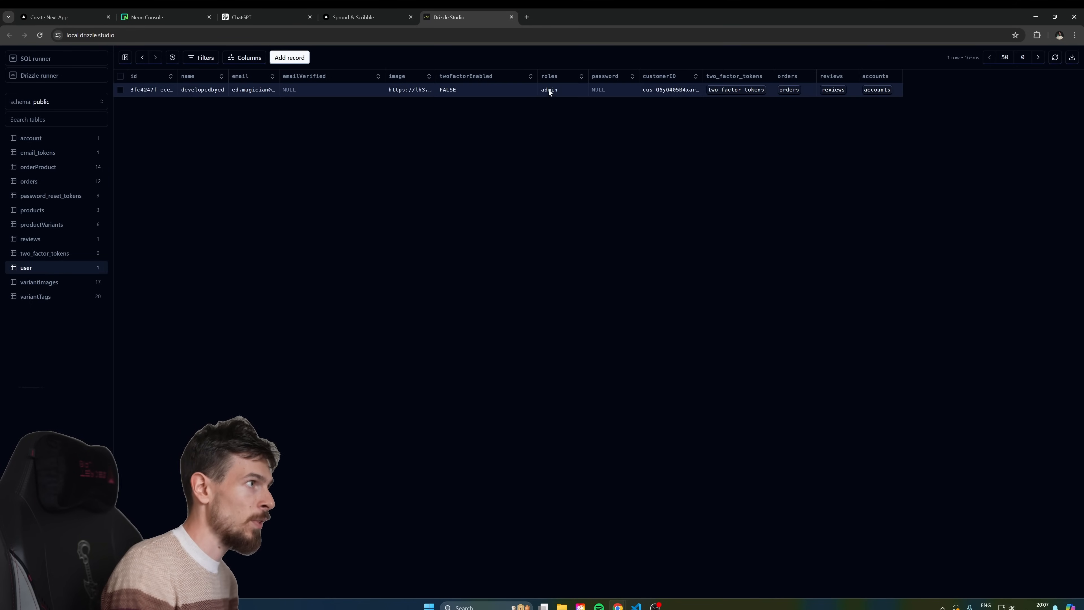
text(user)
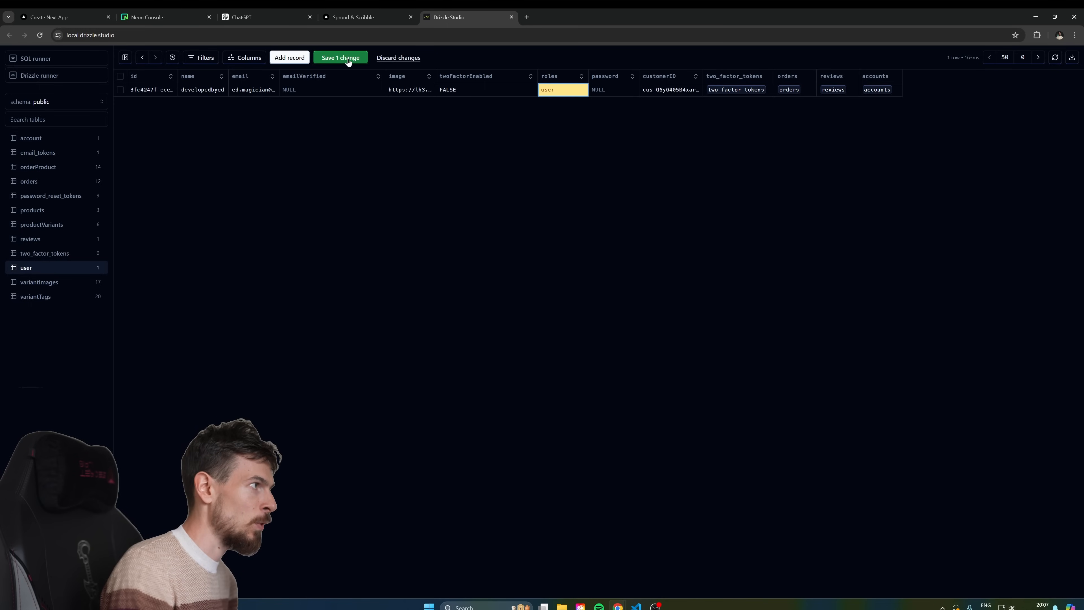
click(62, 17)
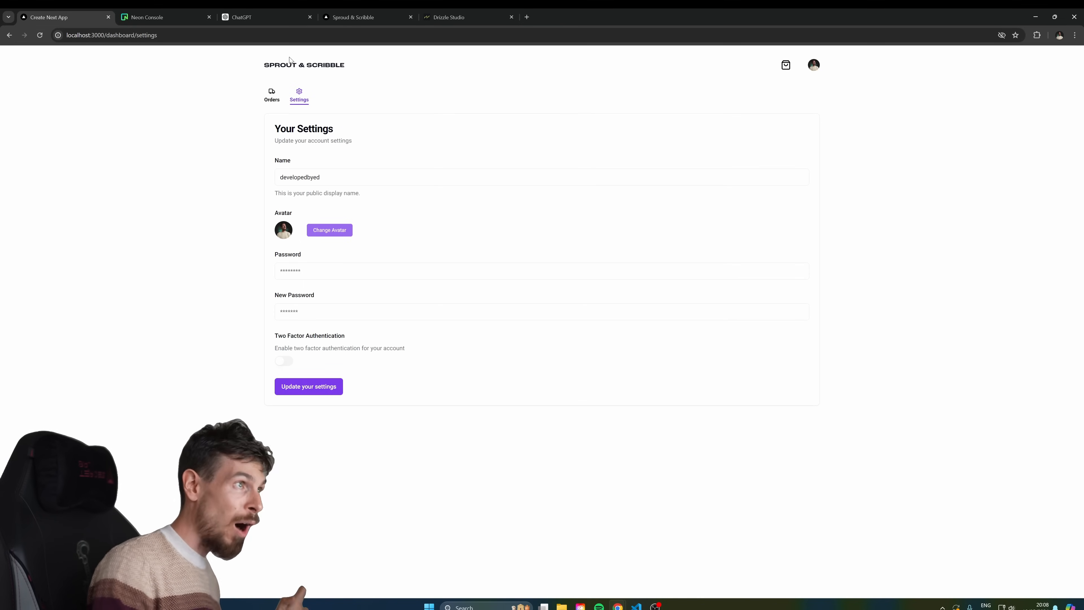
Delete that user record from the user table
click(450, 16)
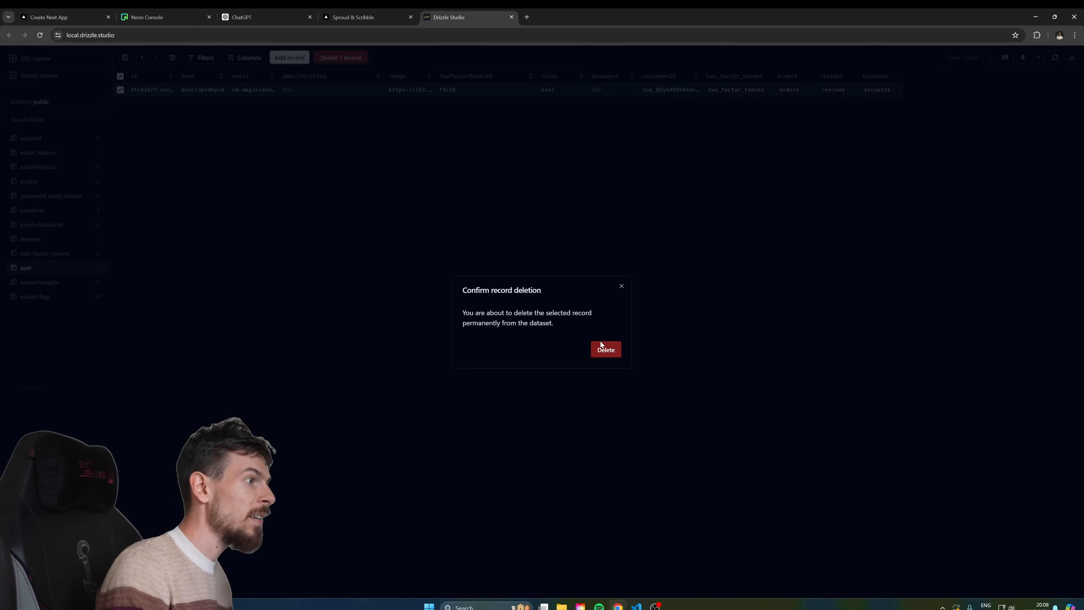
click(62, 17)
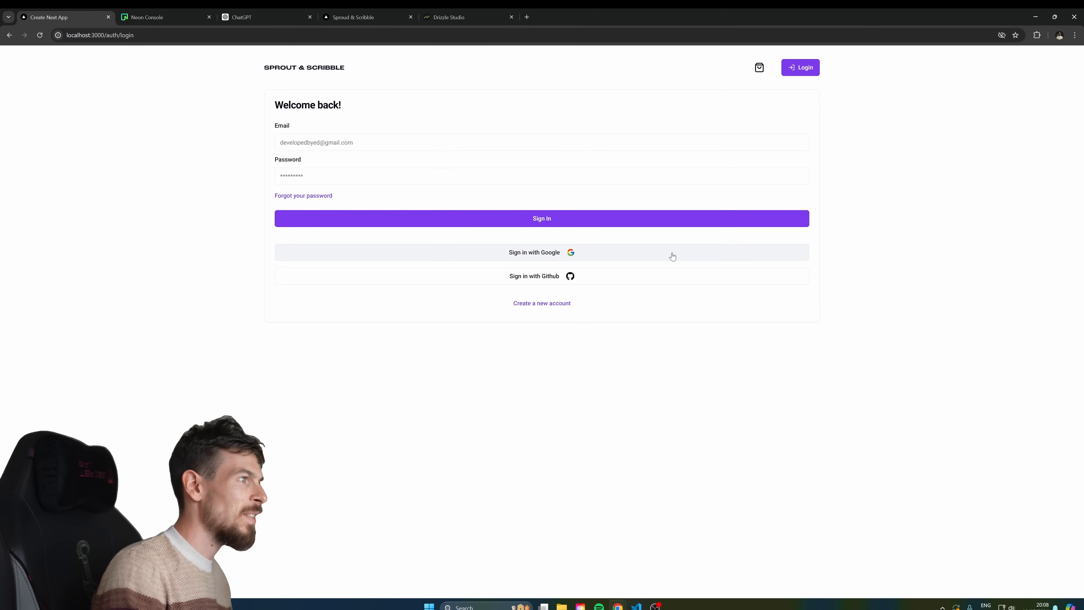
mouse_move(542, 276)
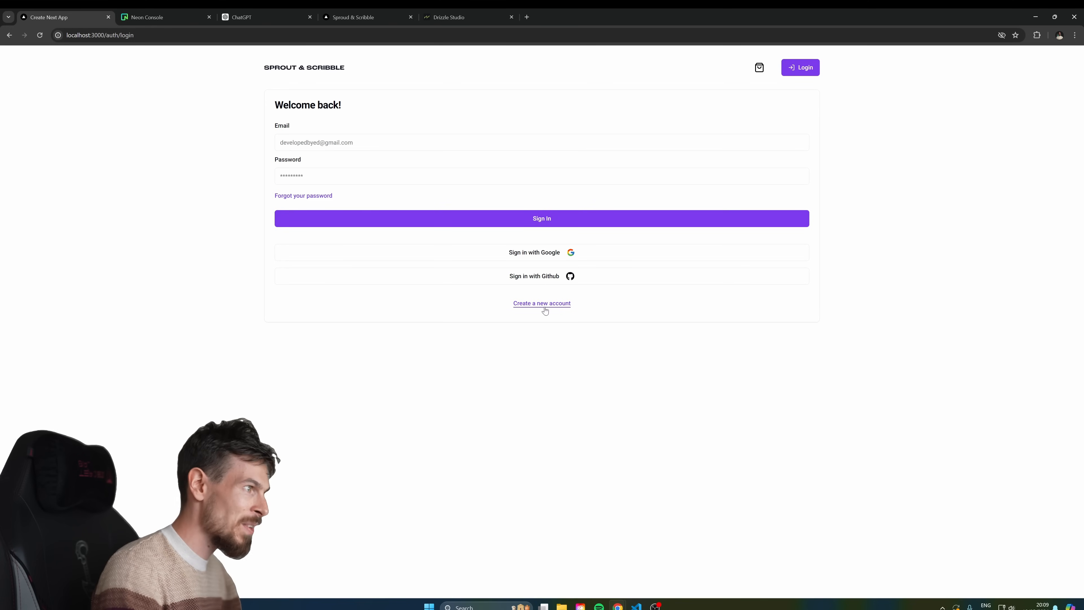
click(542, 303)
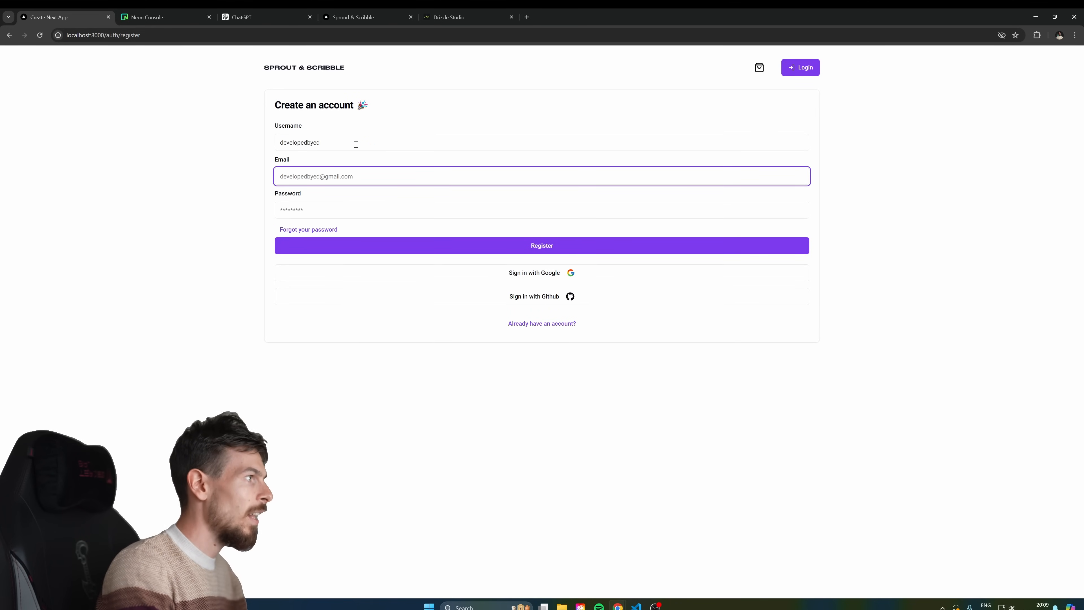
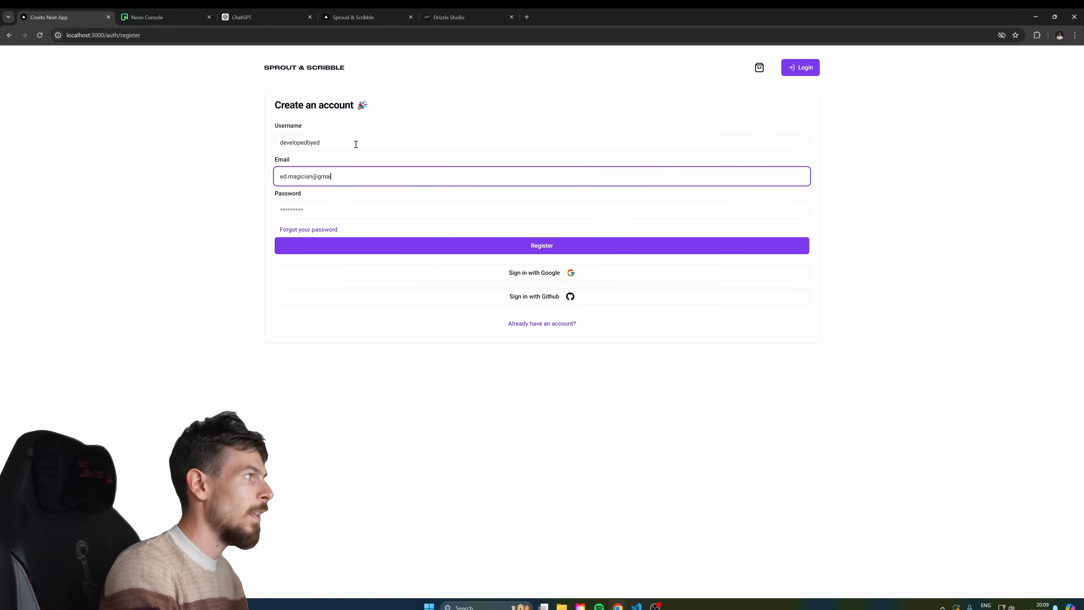
click(541, 210)
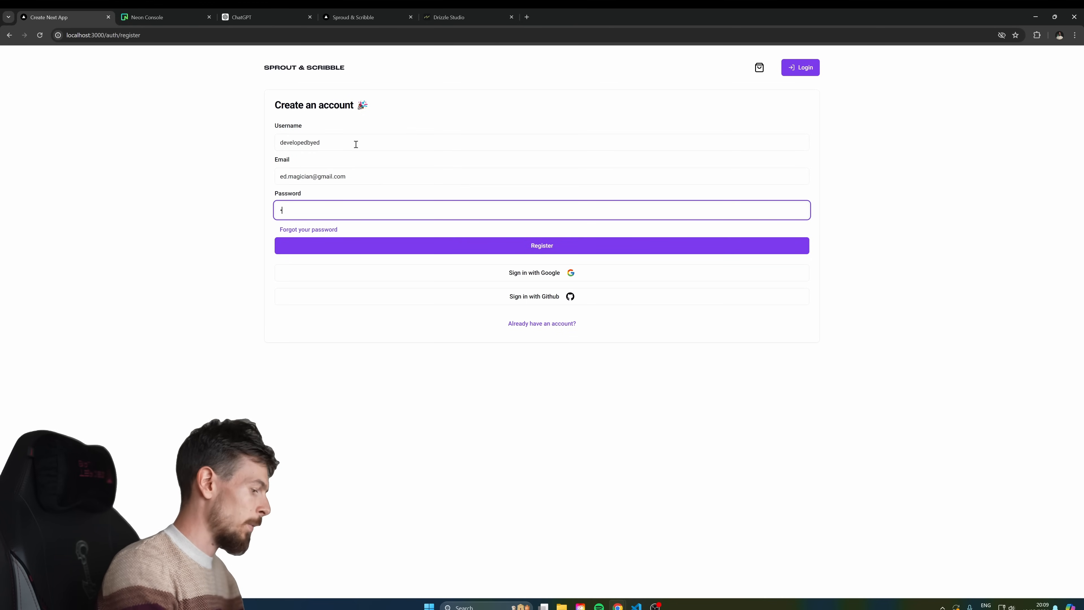
text(password)
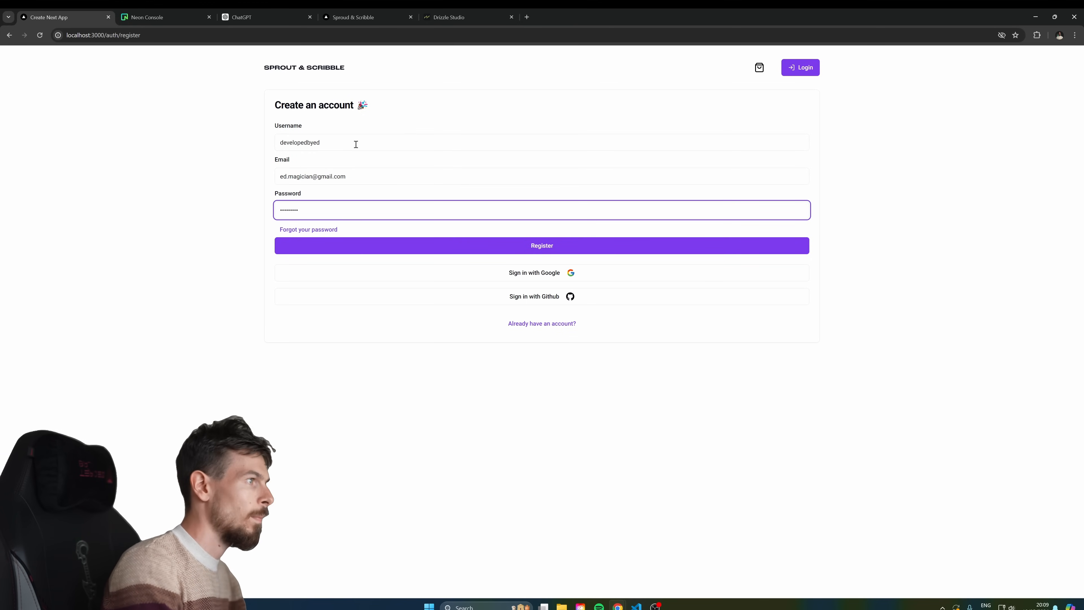
click(542, 246)
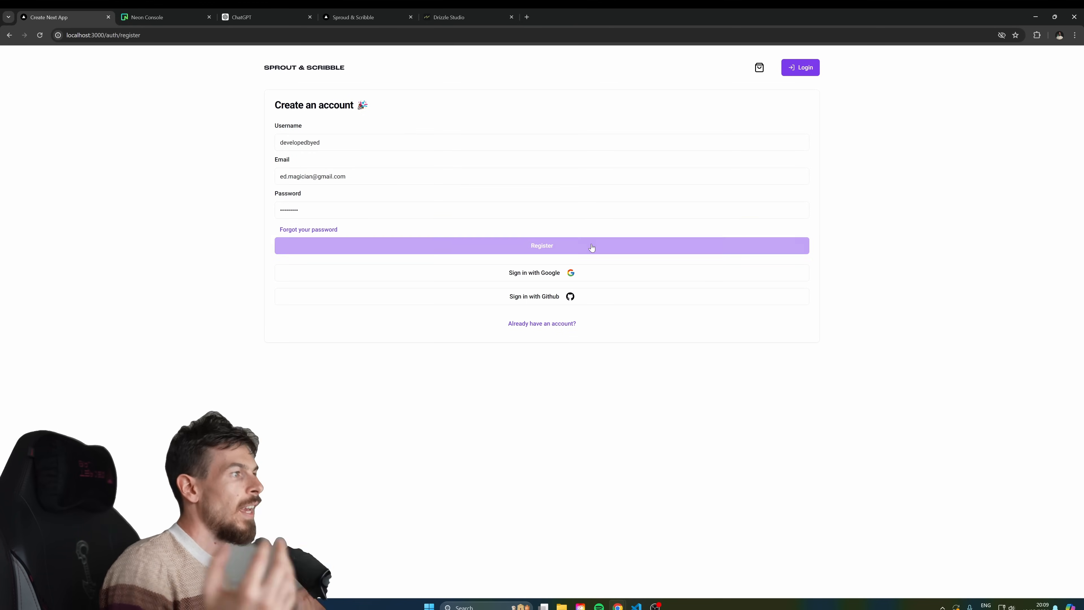
click(542, 246)
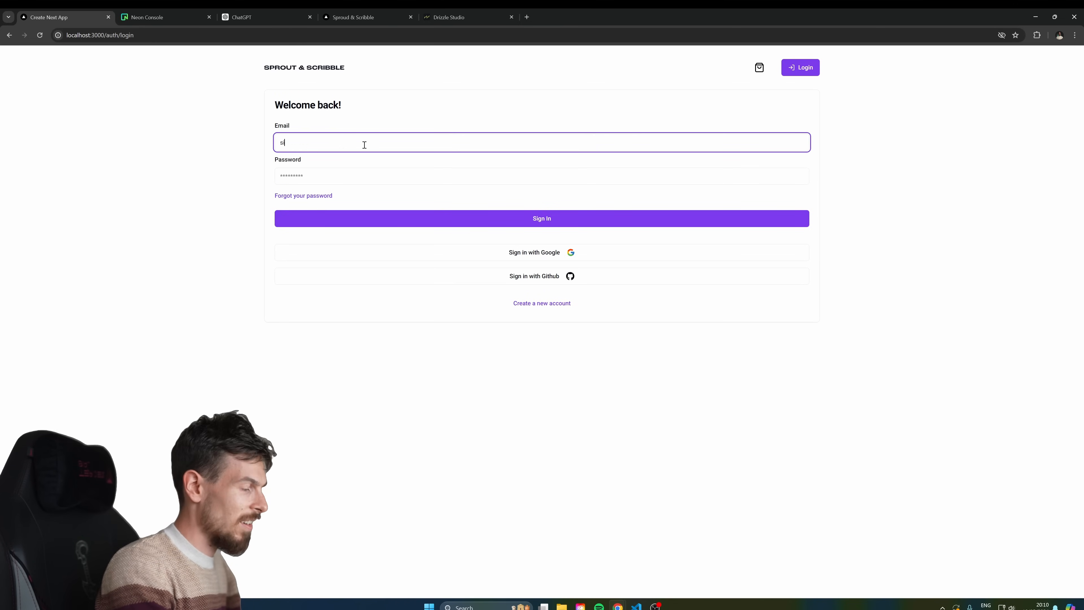
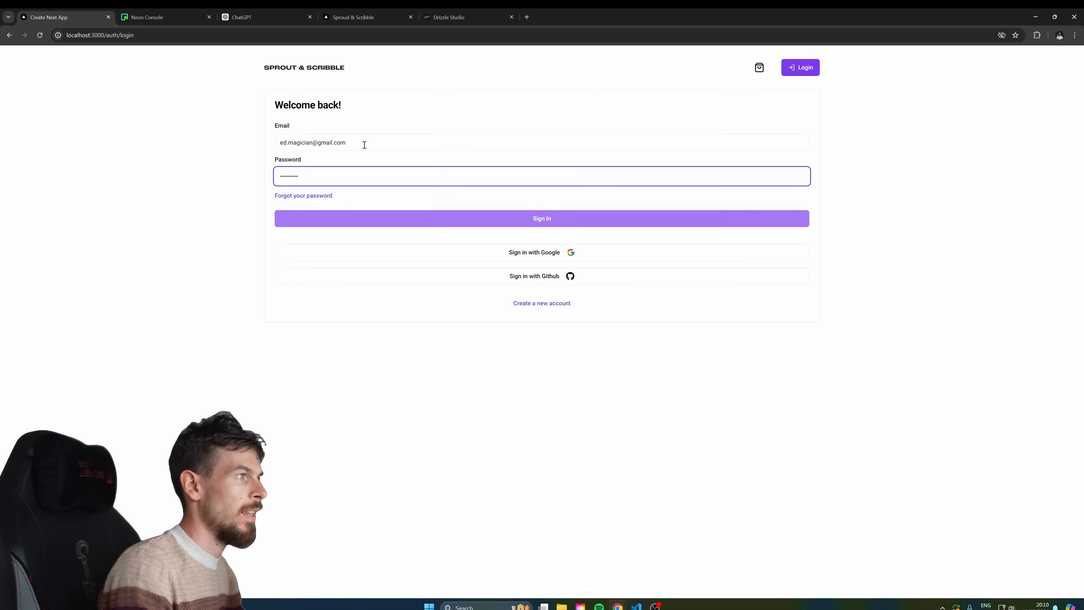
Sign in as ed.magician and reach the account settings page via the avatar menu
click(542, 219)
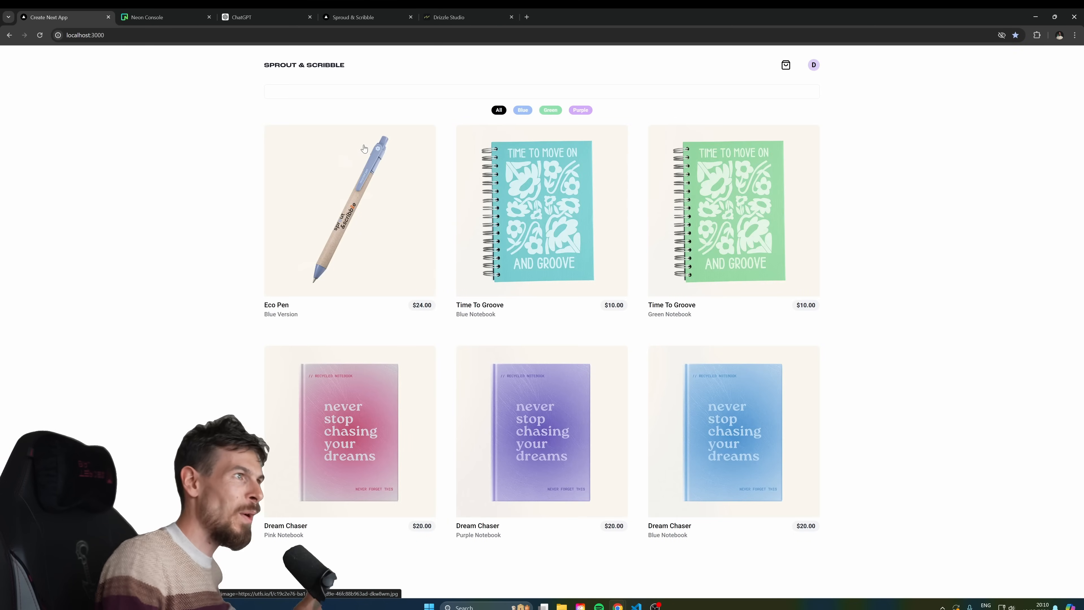
click(813, 65)
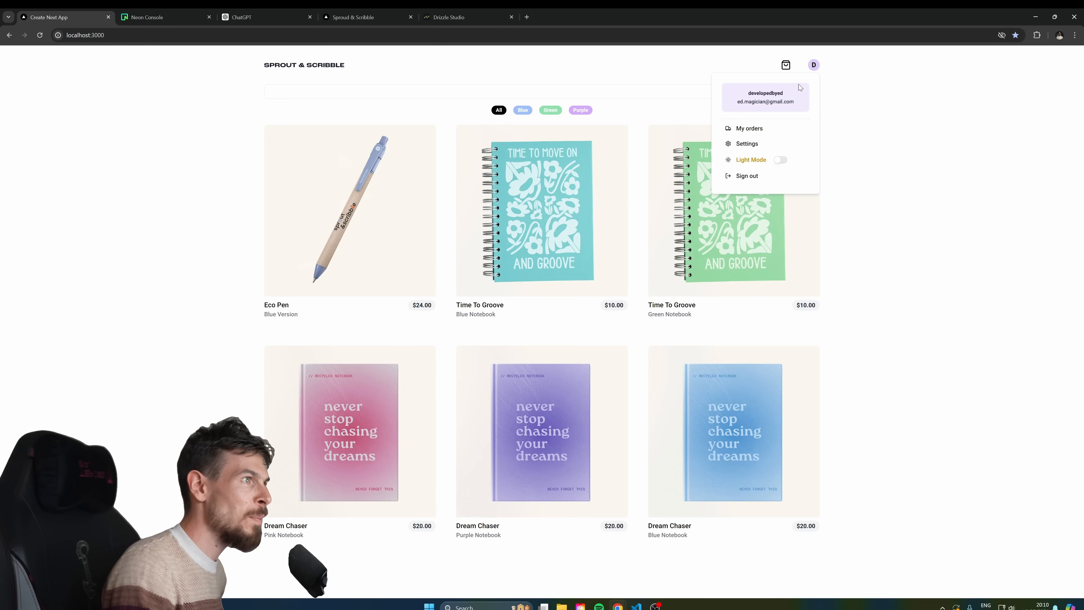
click(813, 65)
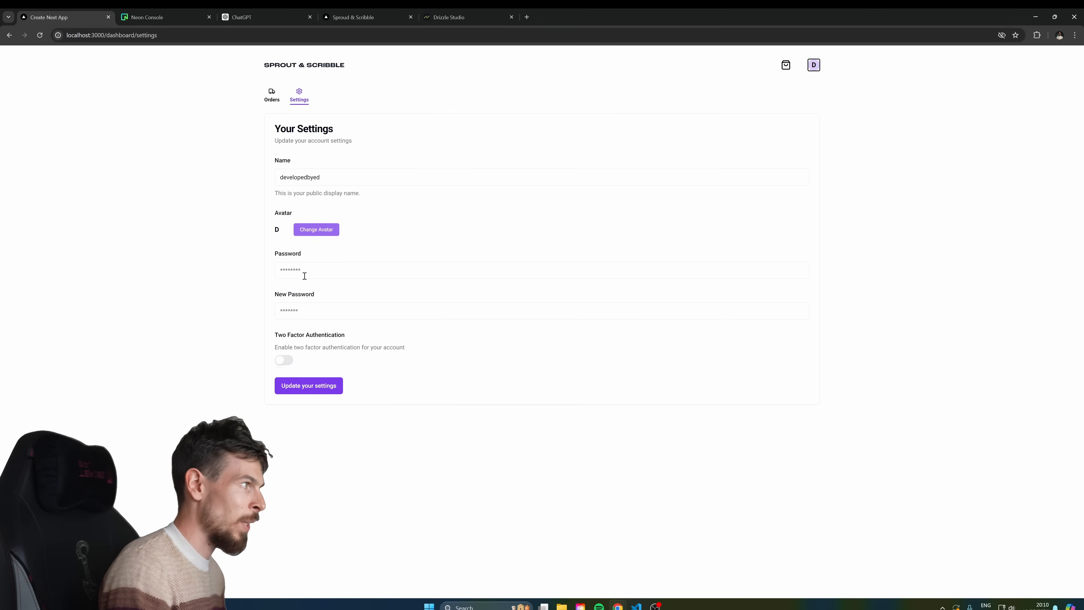
Set the profile photo from Downloads as the avatar and save the account settings
click(315, 228)
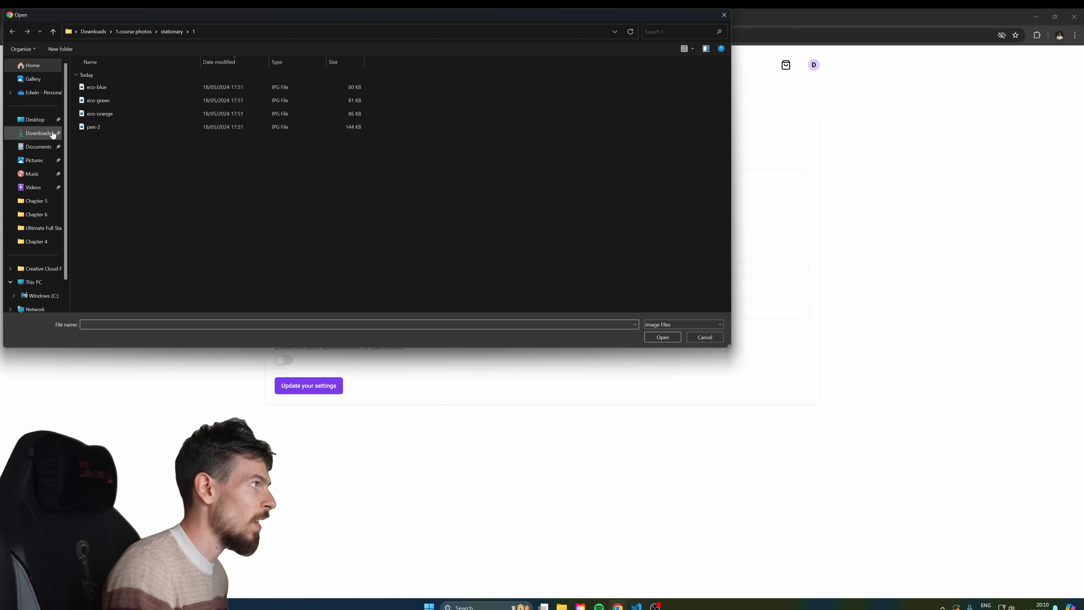
click(39, 133)
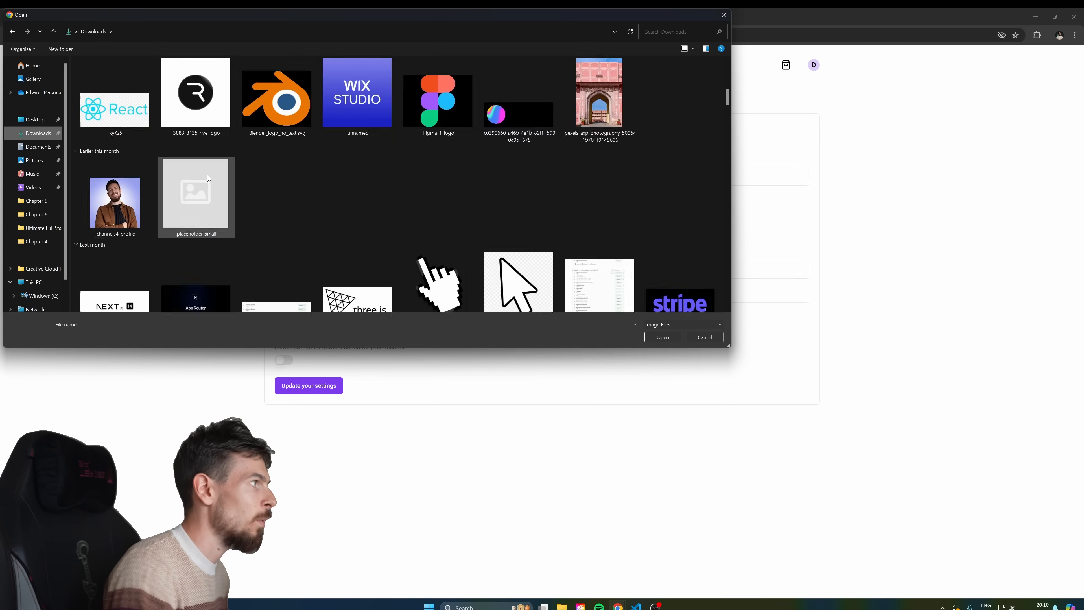
click(704, 337)
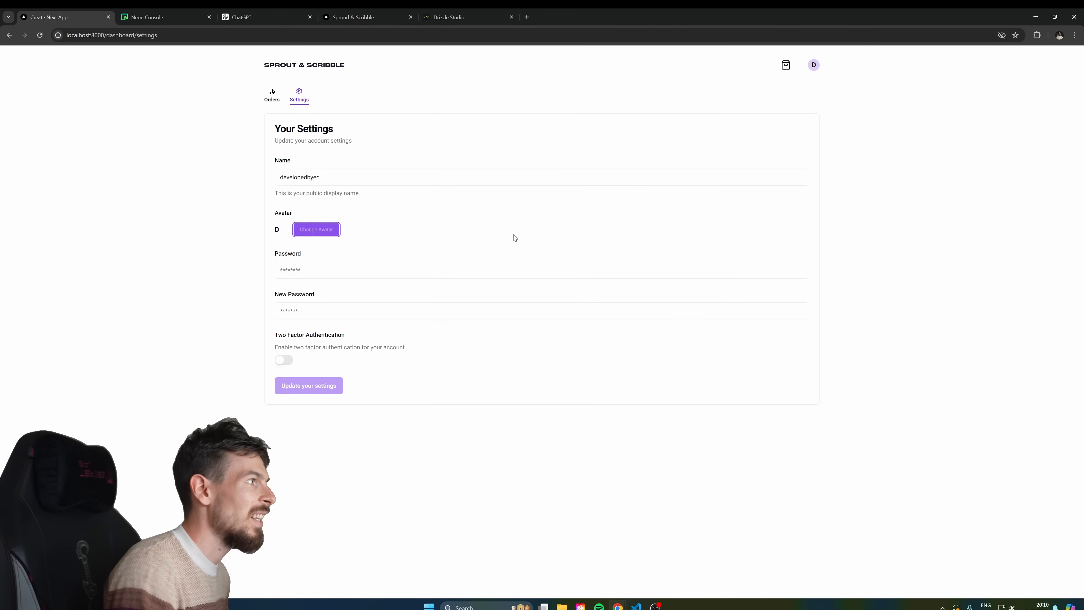
click(316, 229)
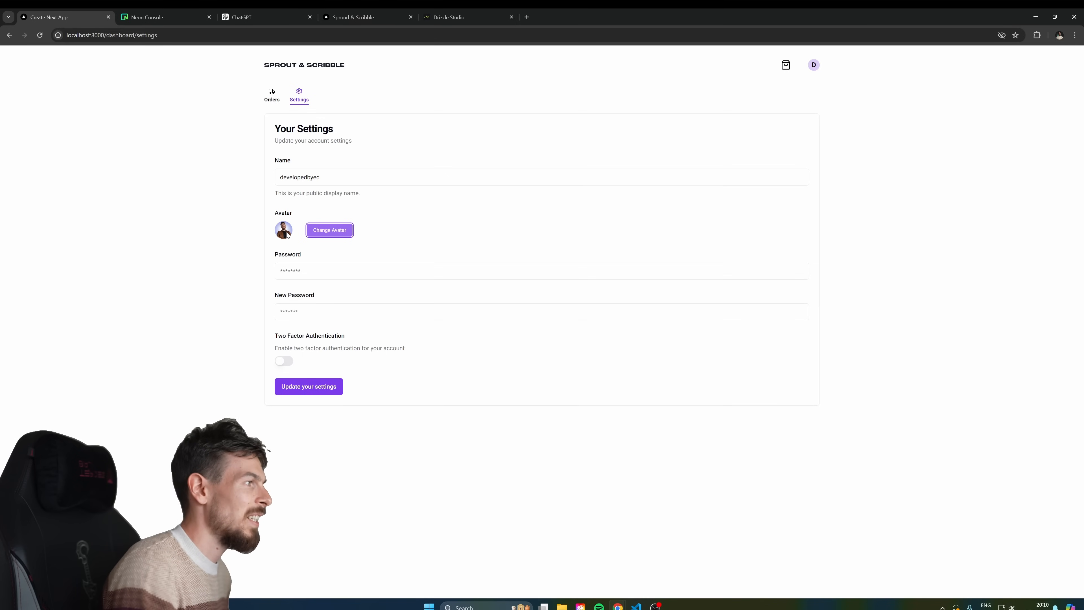
mouse_move(308, 386)
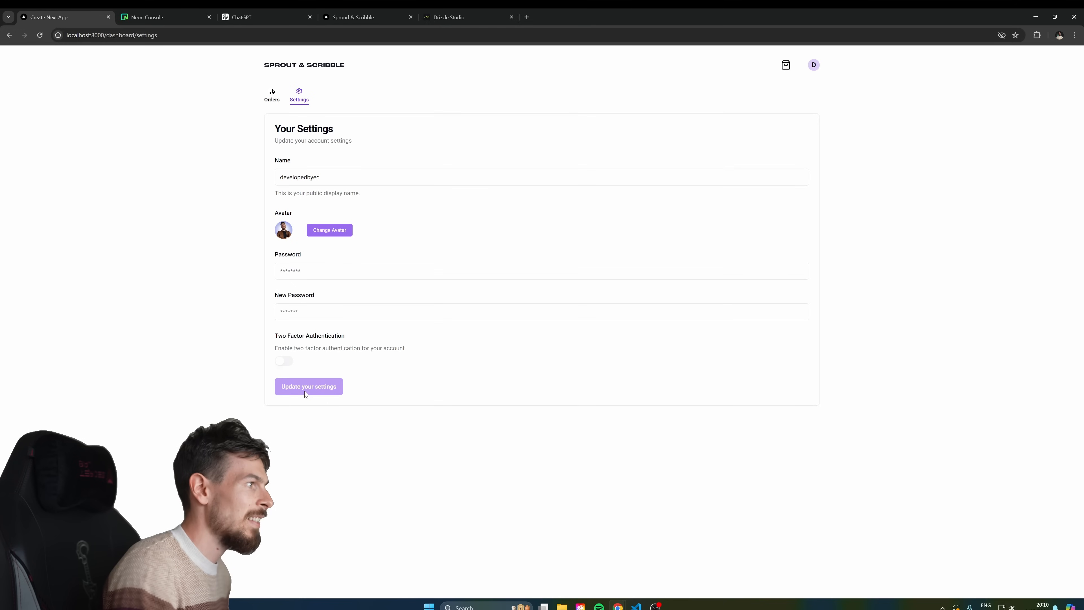
click(307, 386)
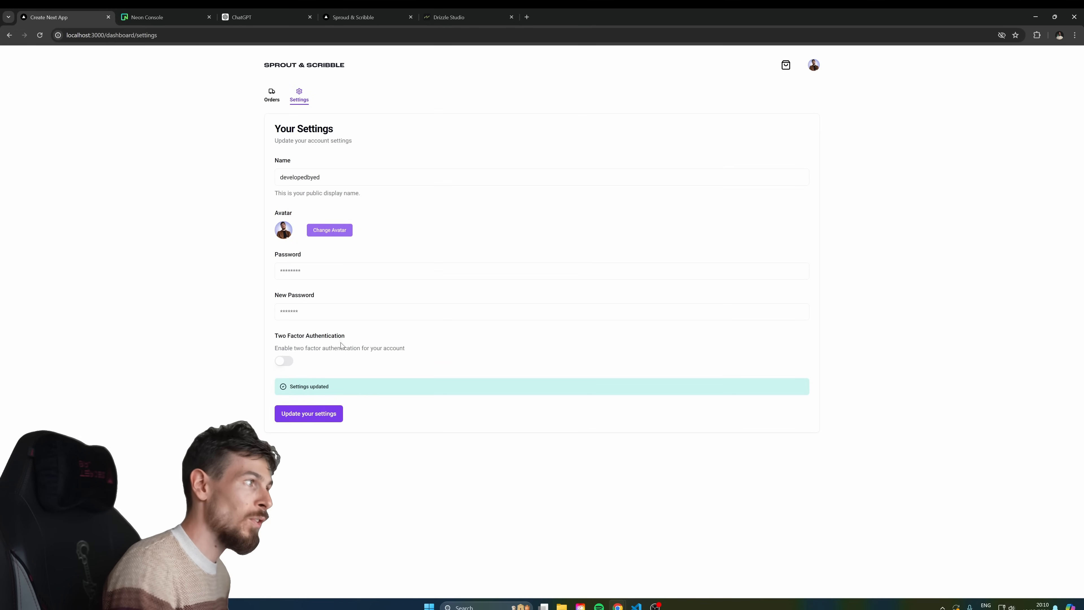
click(283, 360)
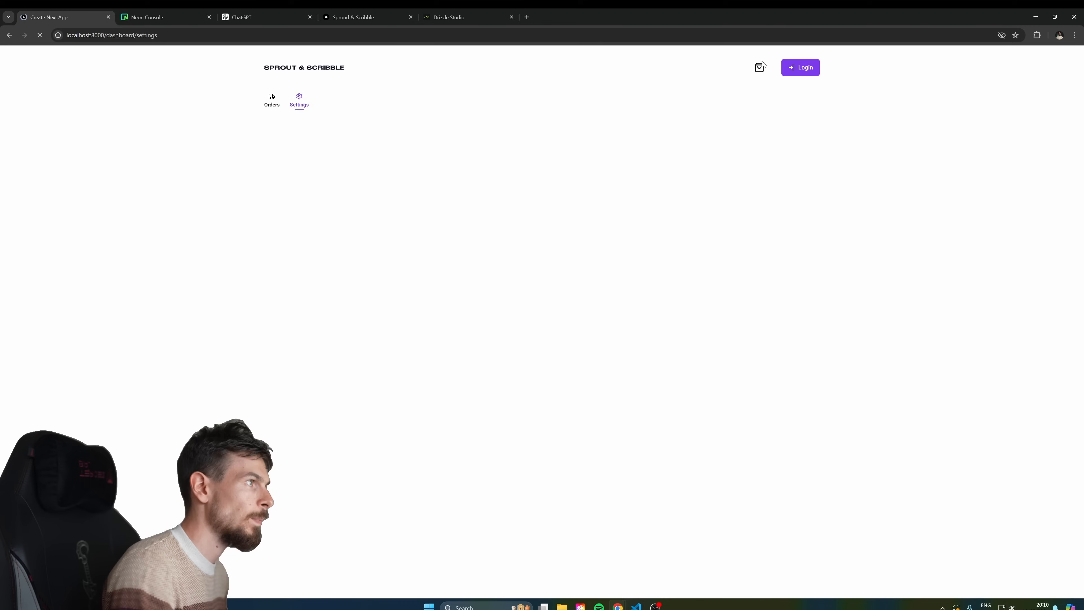
click(799, 68)
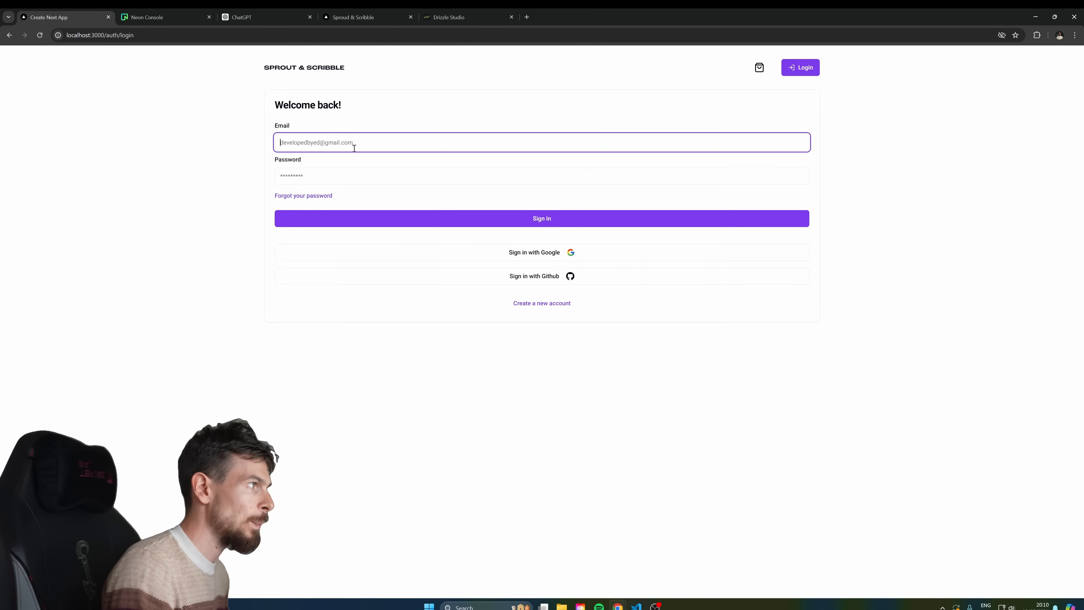
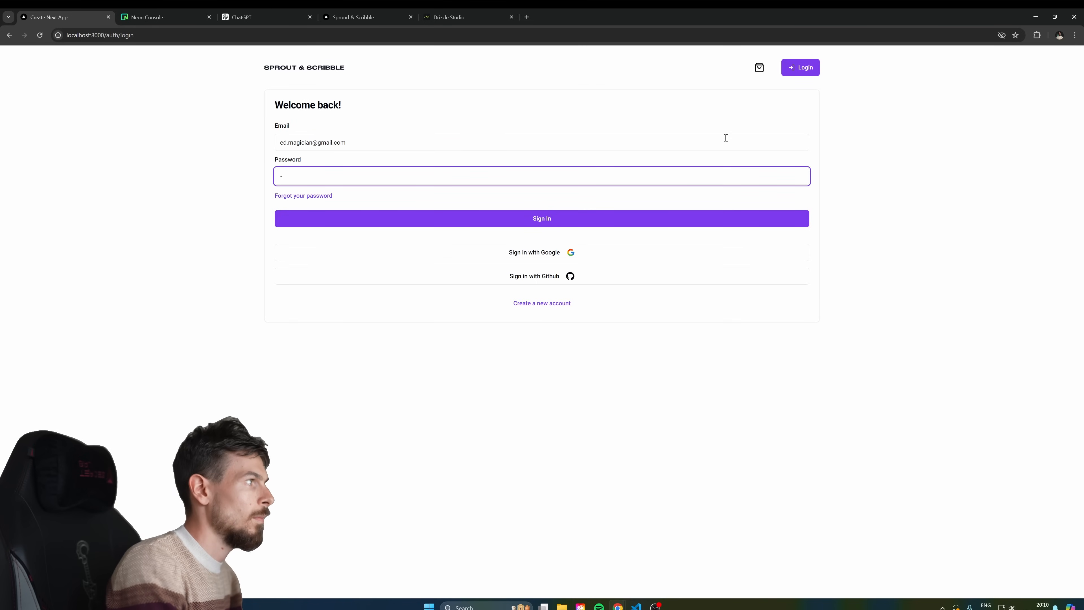
text(password)
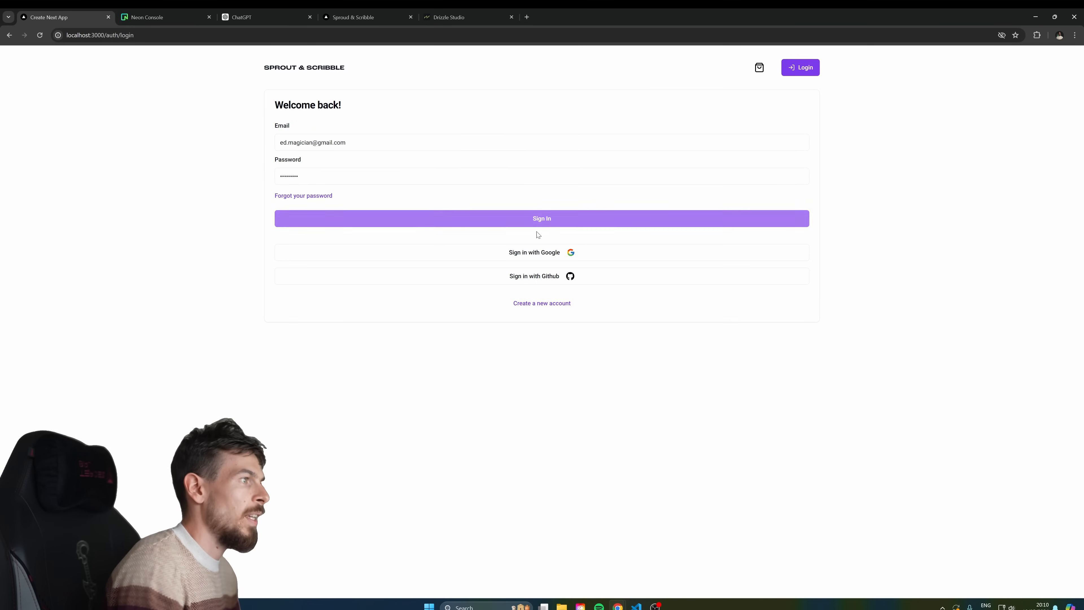
click(542, 218)
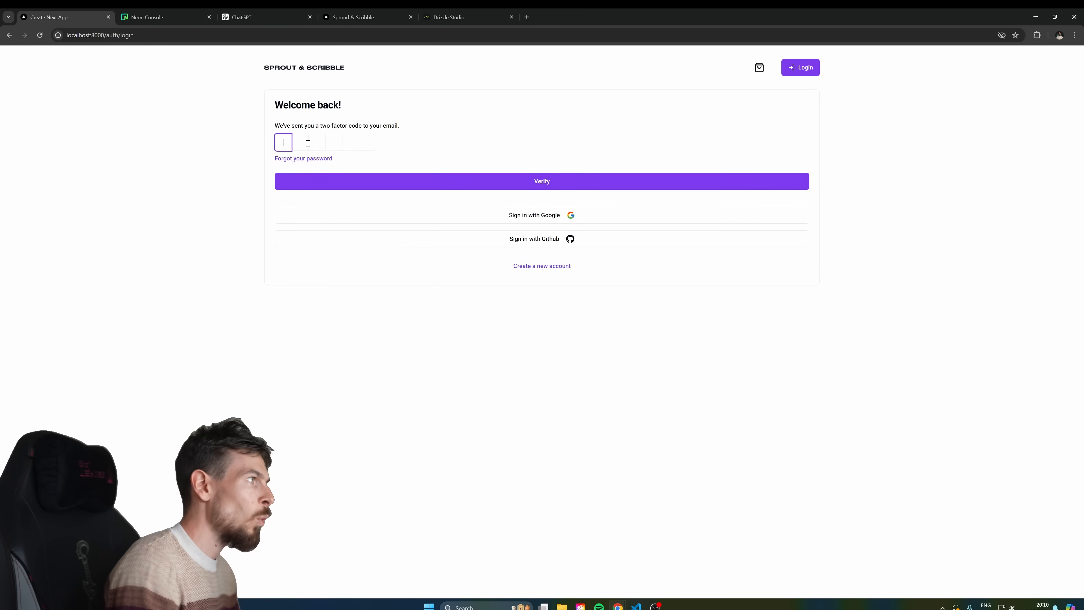
text(54)
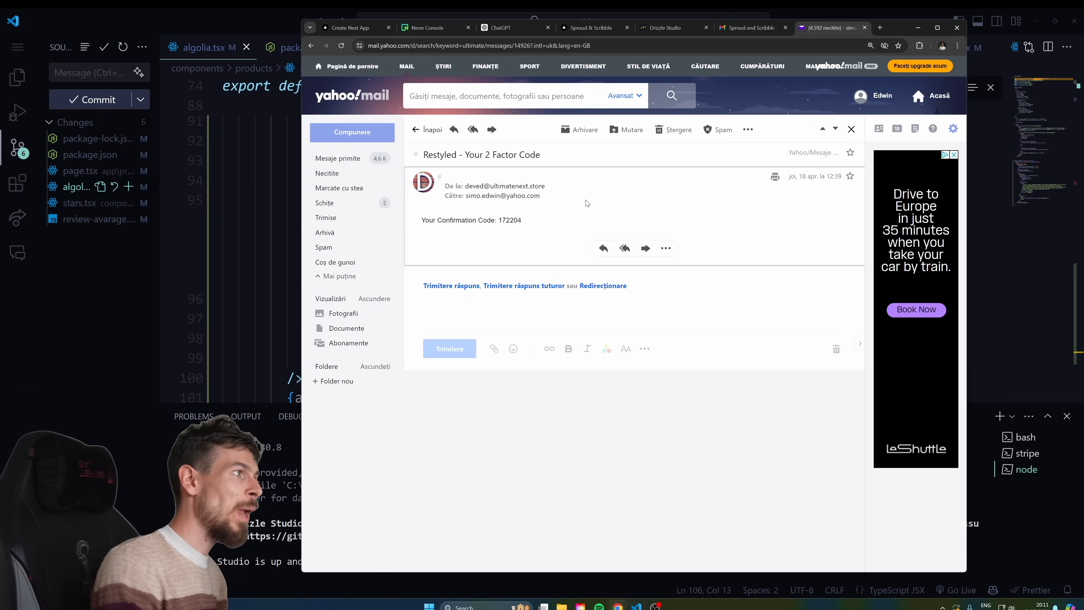
Read the 'Your 2 Factor Code' email and return to the store's verification page
click(506, 186)
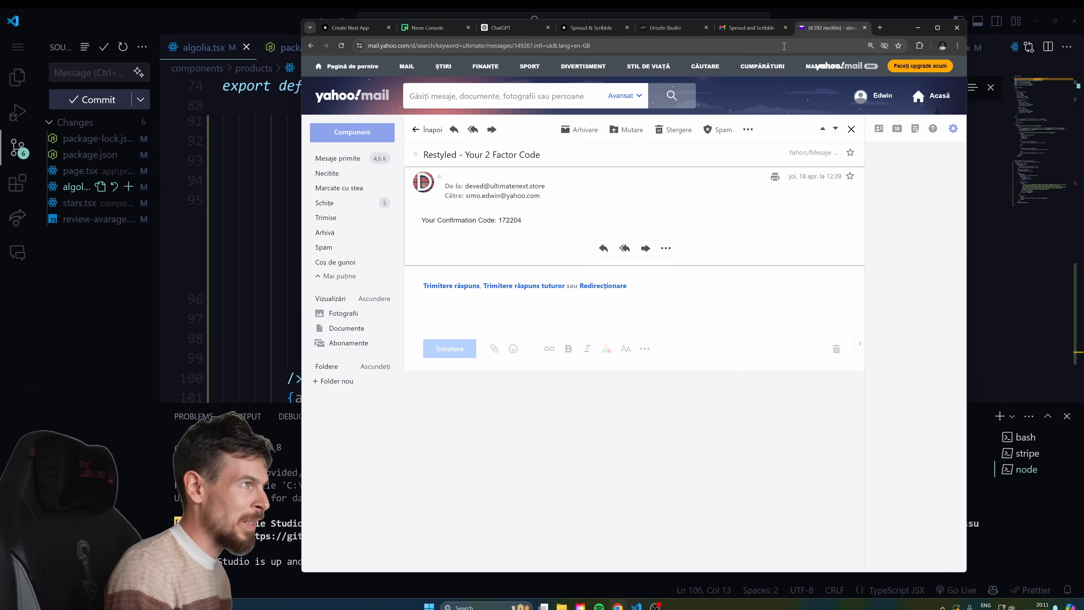
click(349, 28)
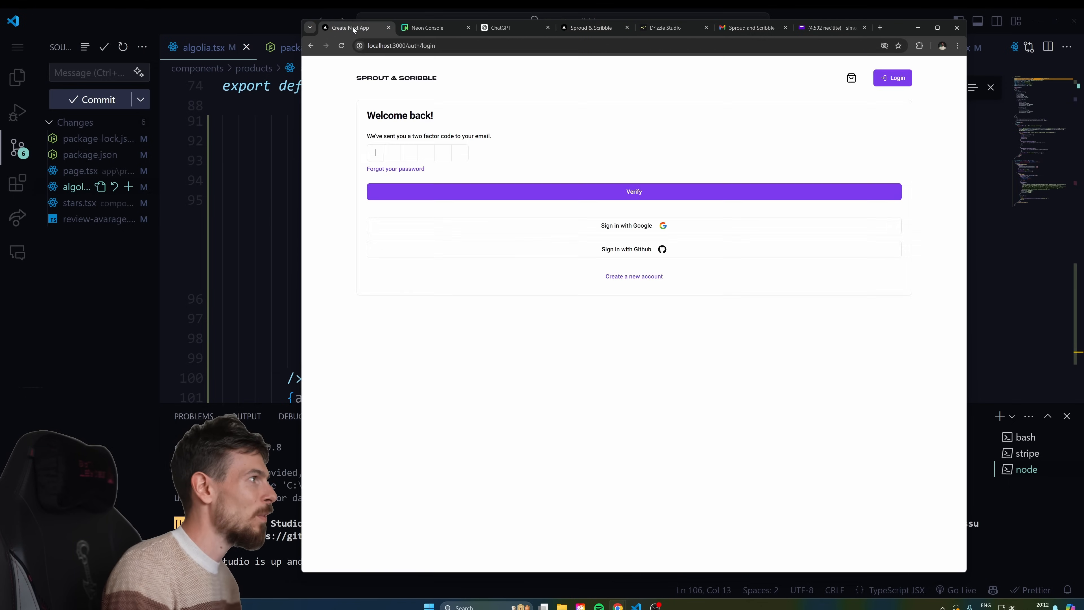
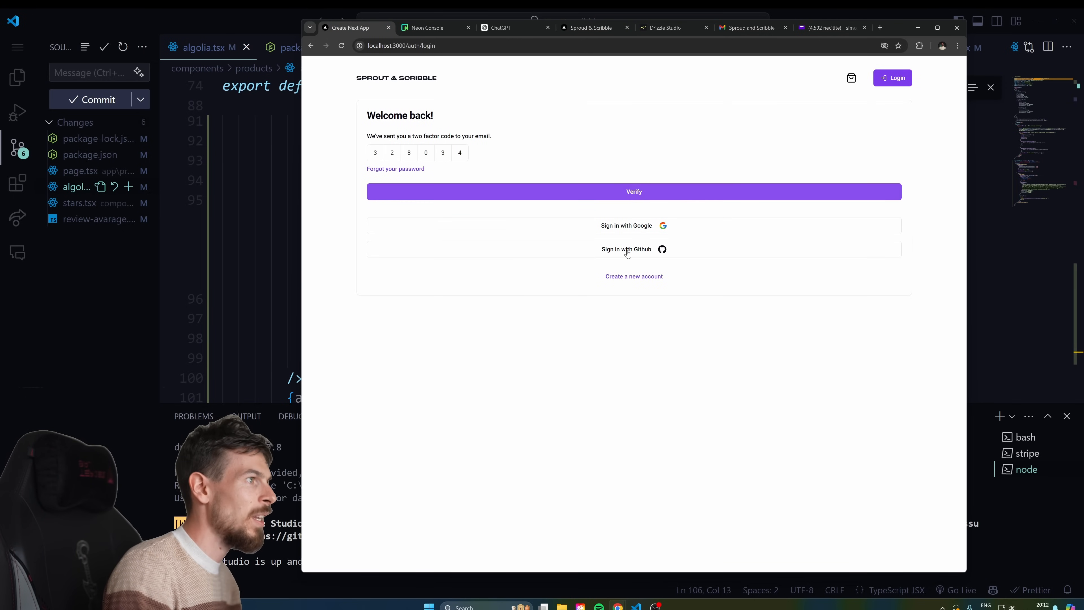
click(633, 191)
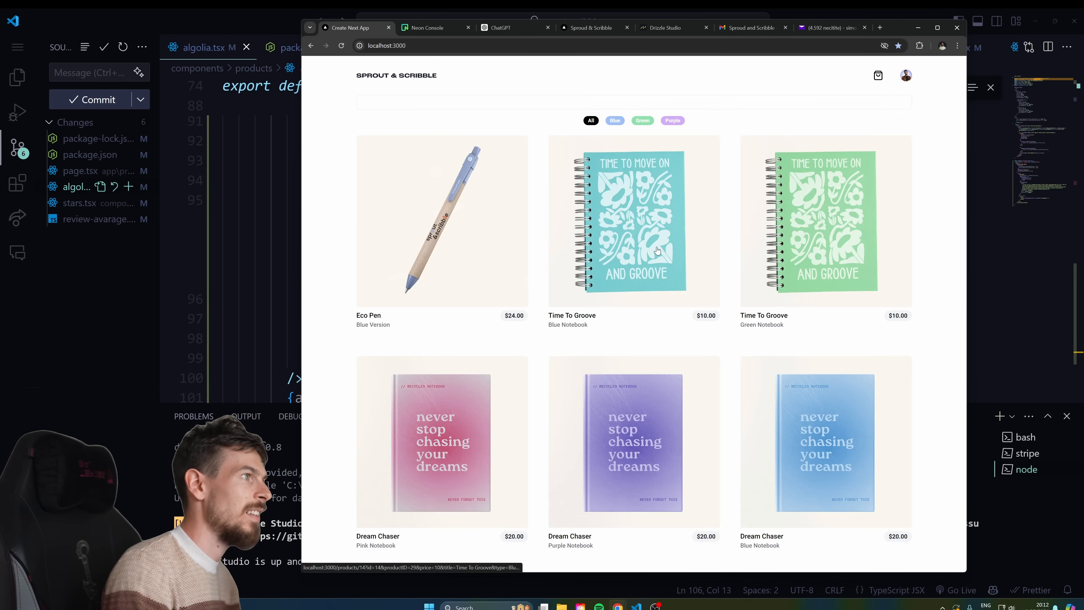